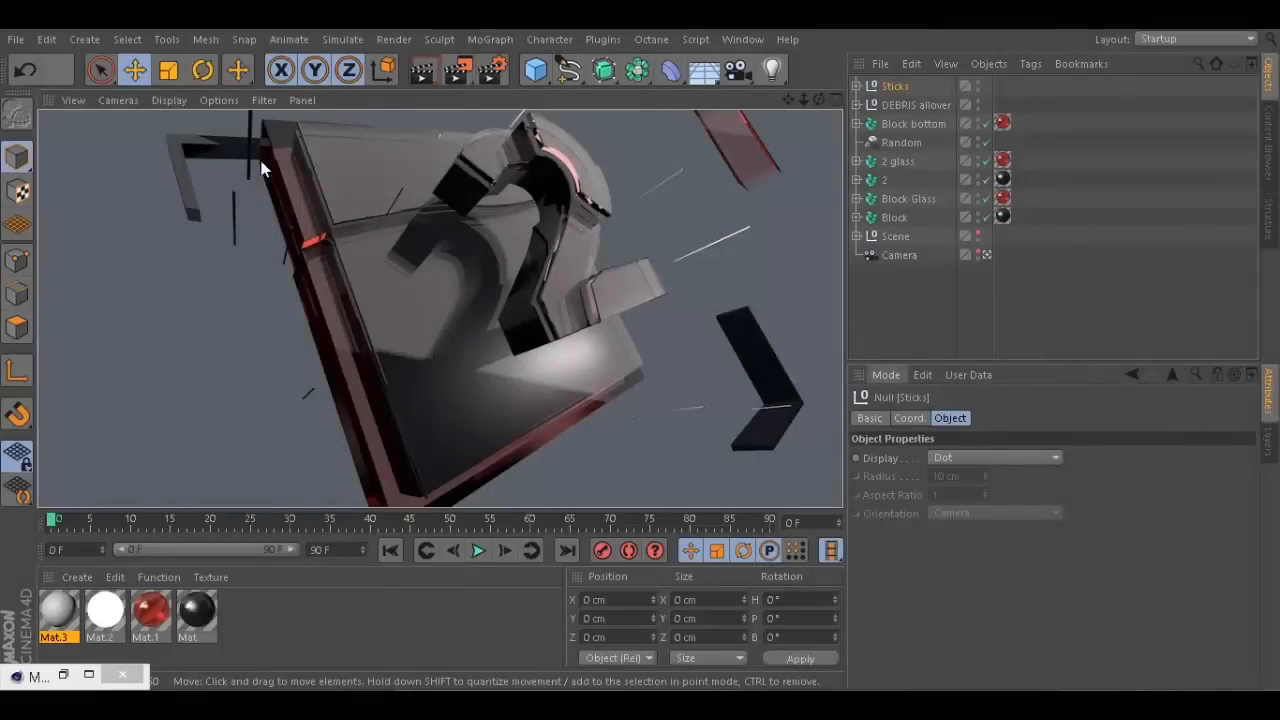
mouse_move(224, 156)
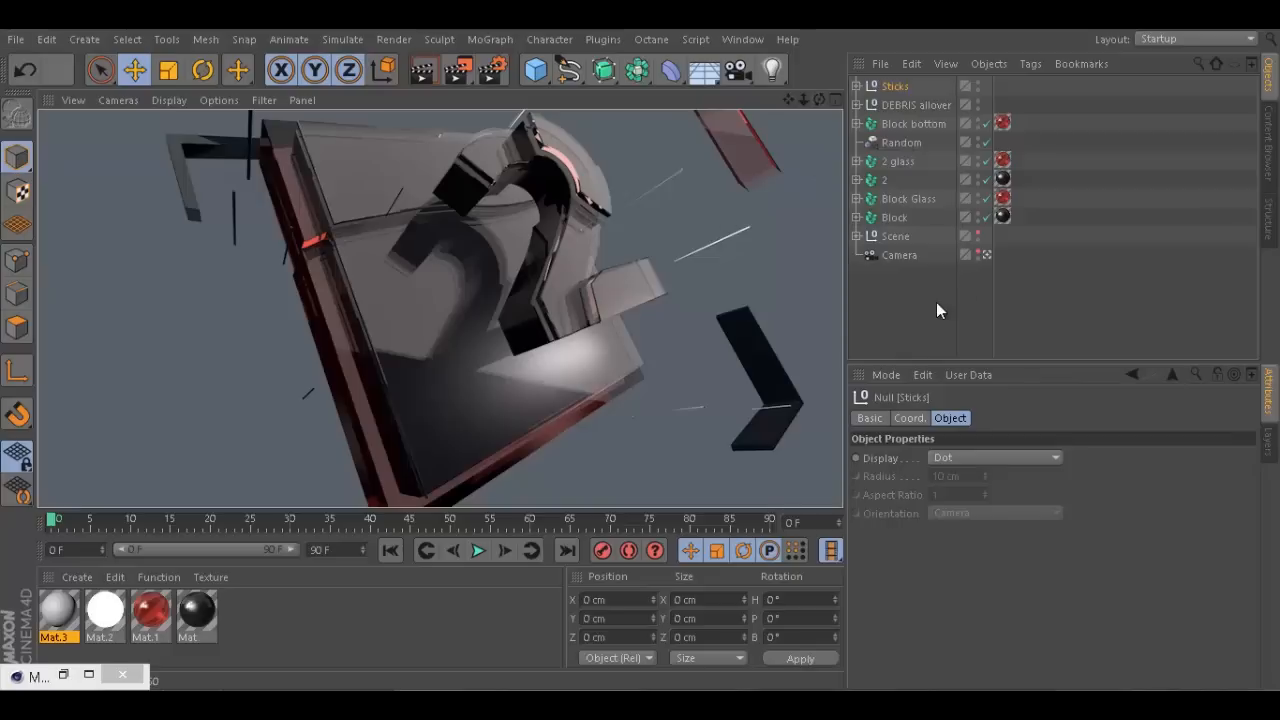
- Switch to the empty Untitled 2 scene and add a camera and a cube to it
click(16, 40)
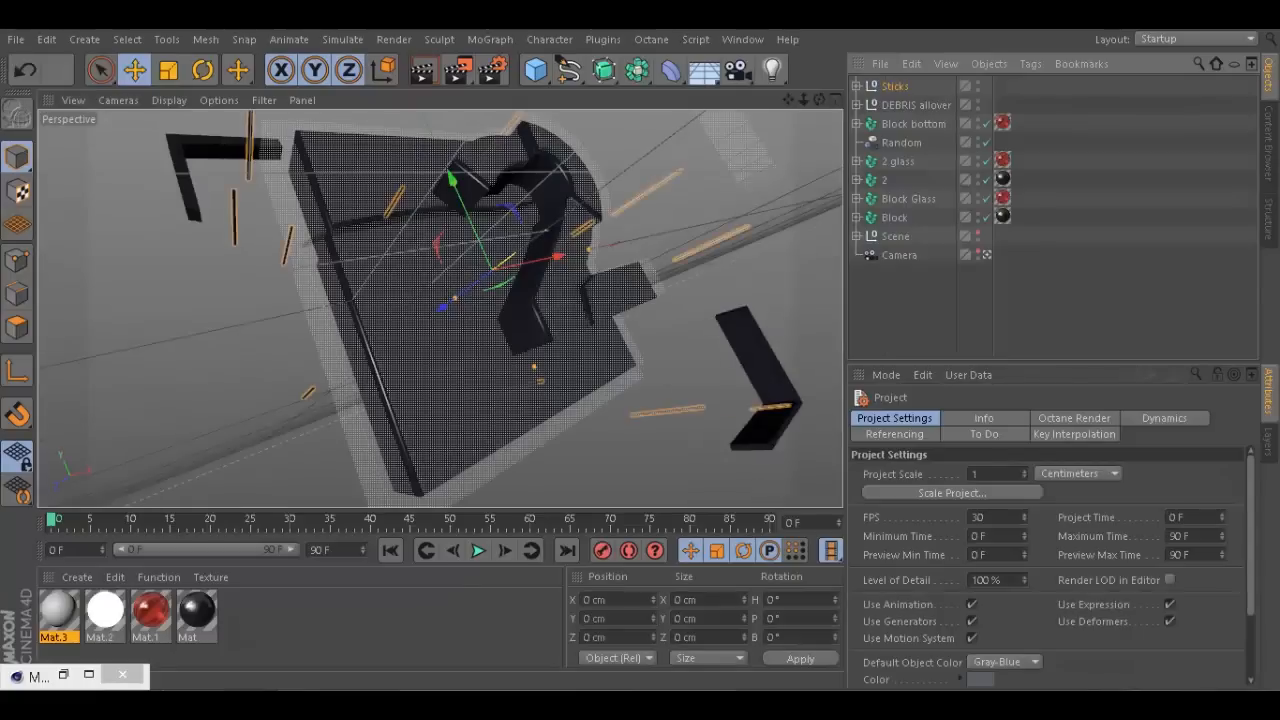
click(742, 40)
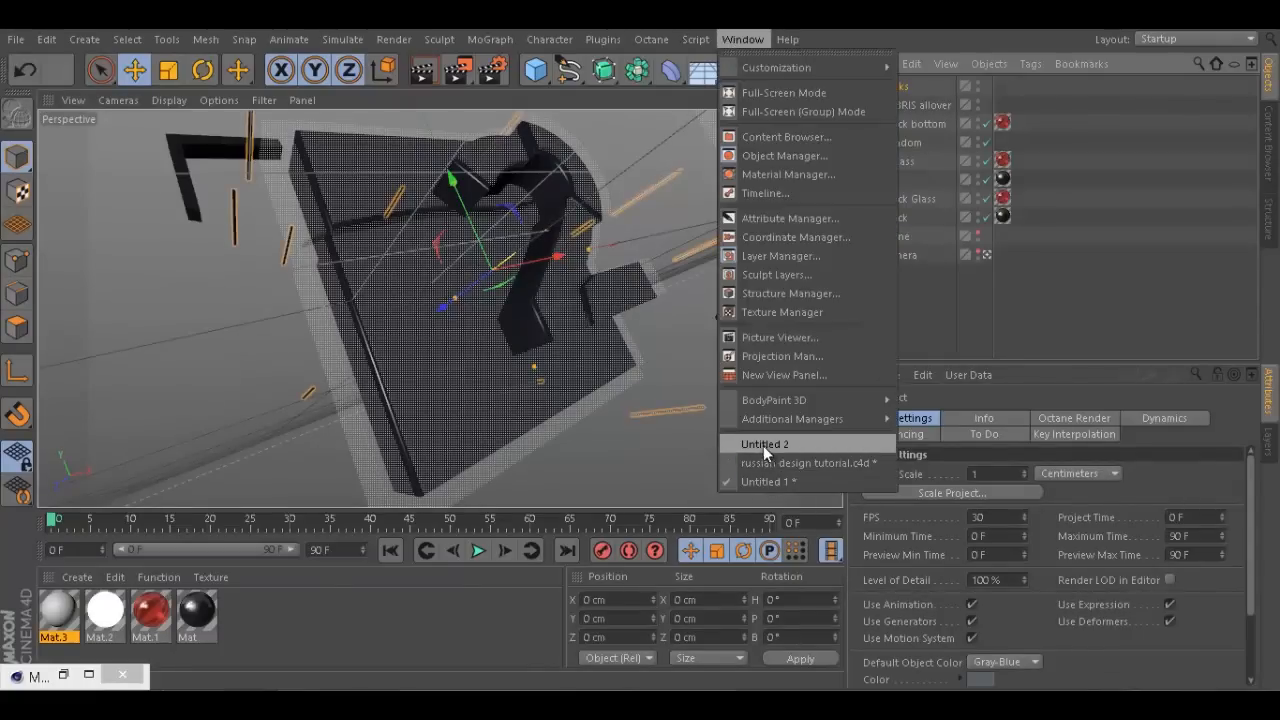
click(764, 444)
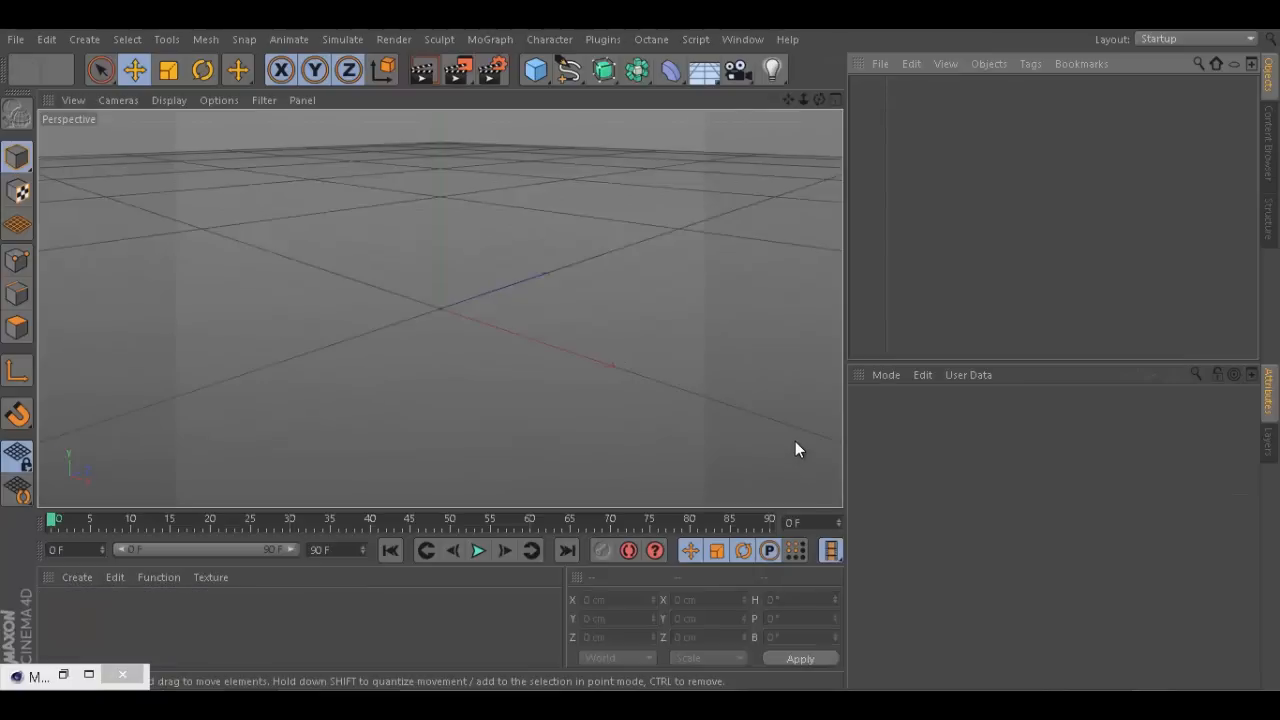
click(770, 70)
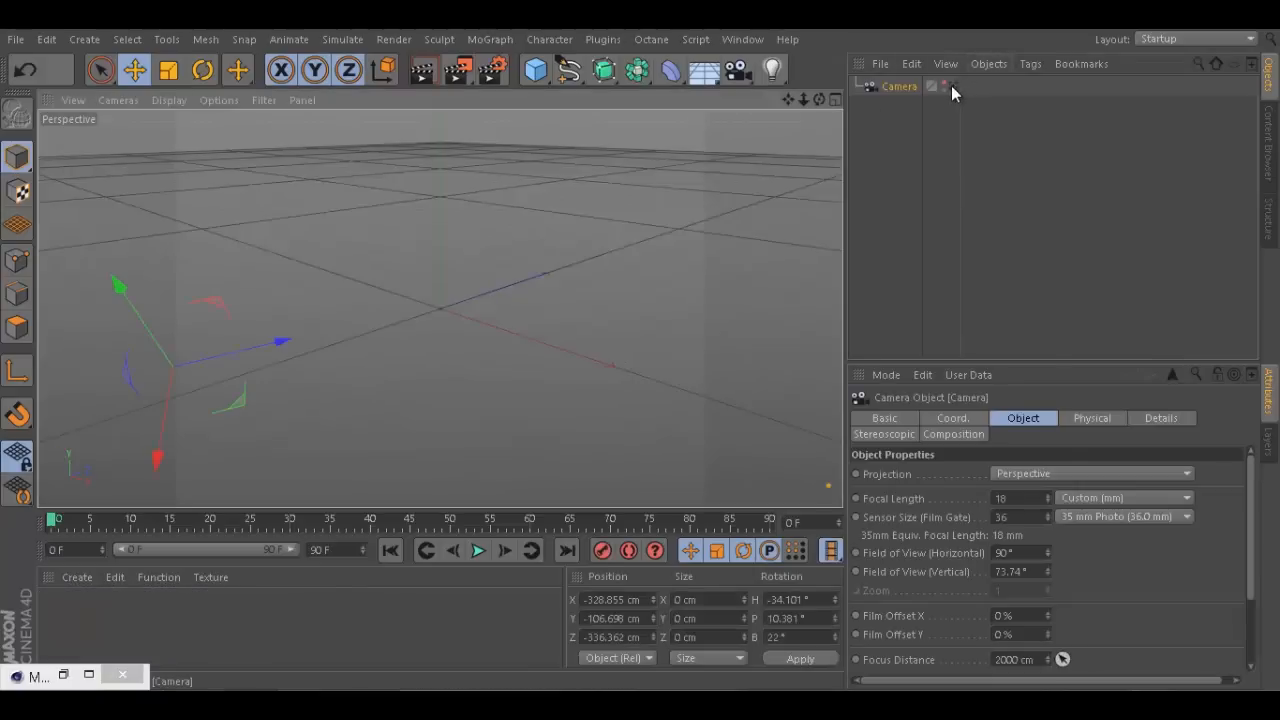
click(536, 70)
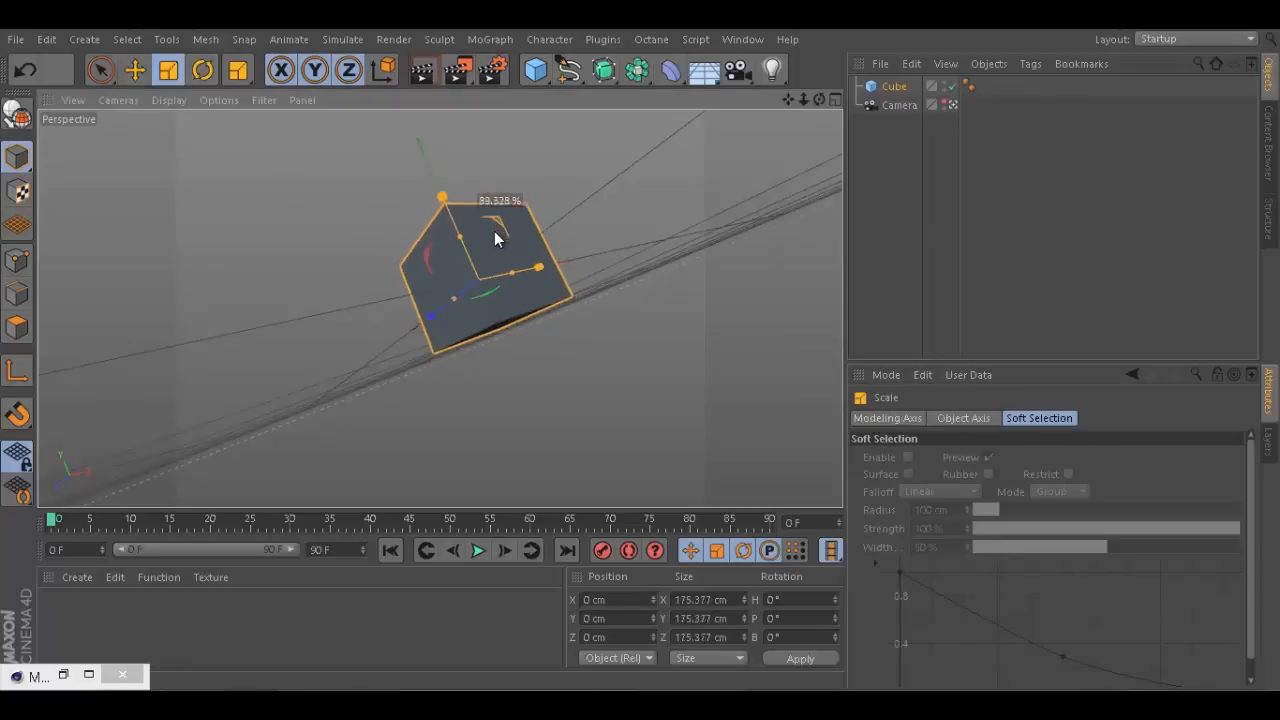
- Add a MoGraph Cloner over the cube and set its mode to Grid Array
click(490, 40)
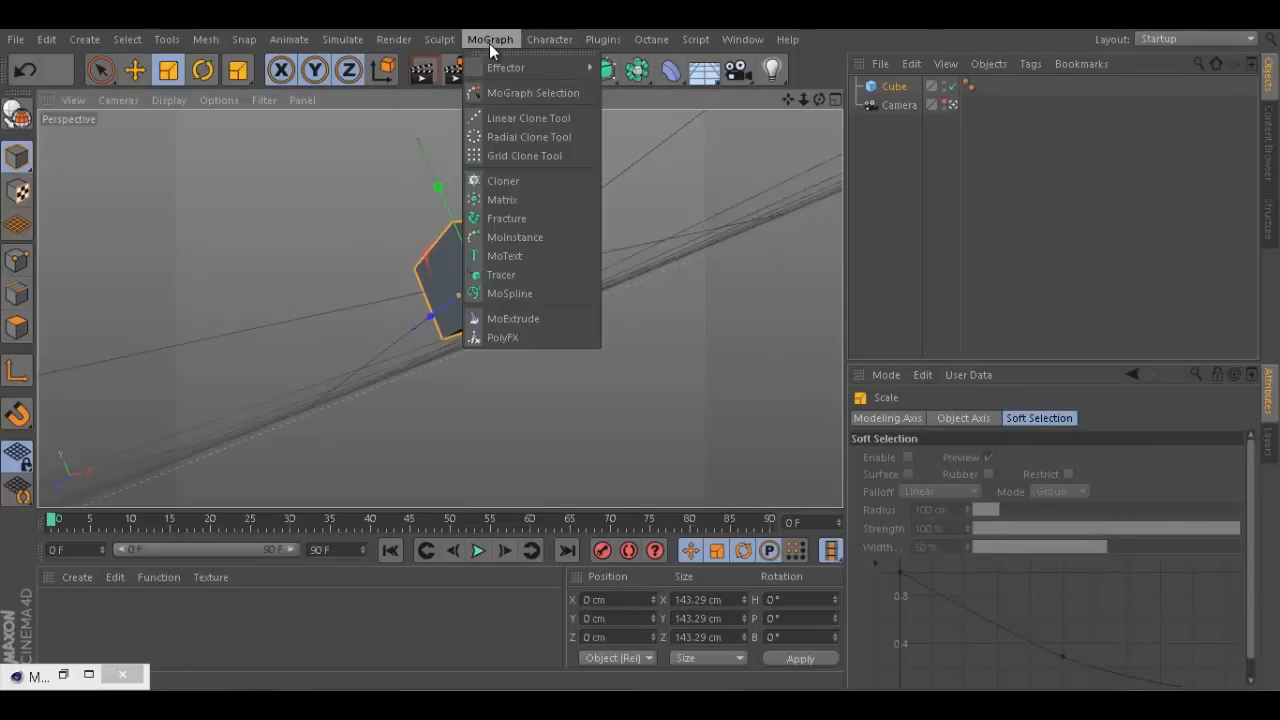
click(504, 180)
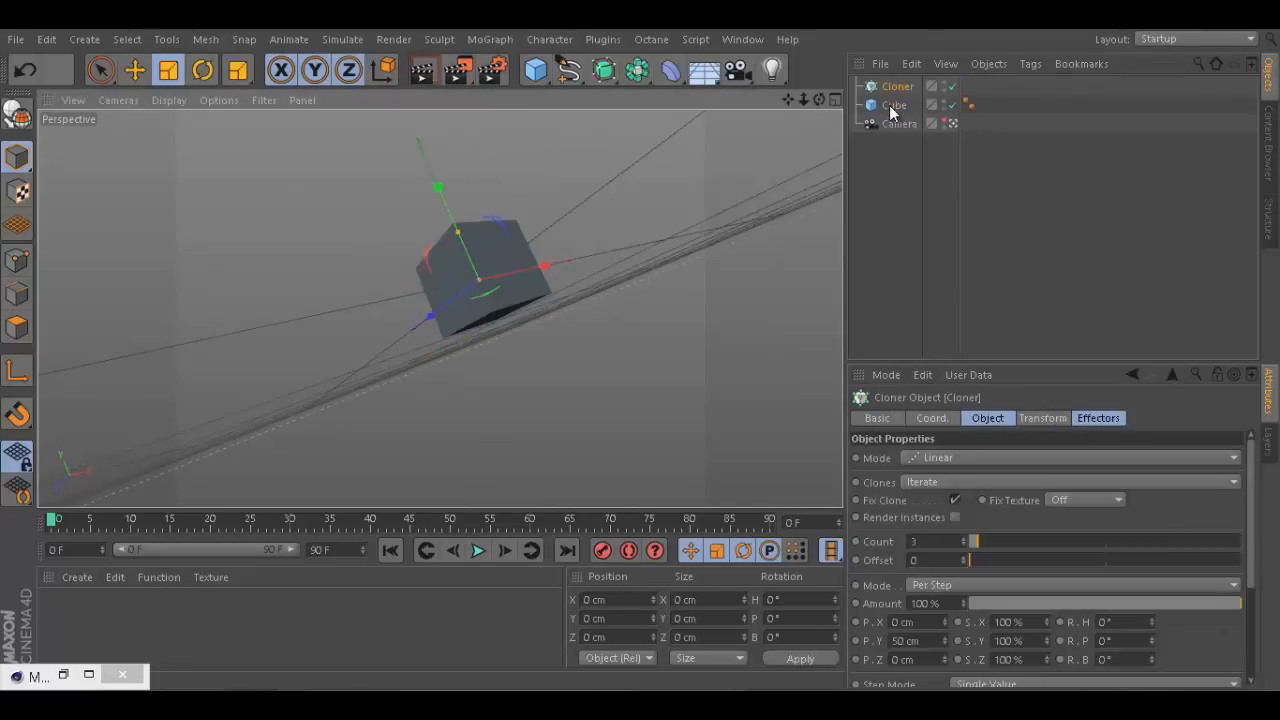
click(902, 104)
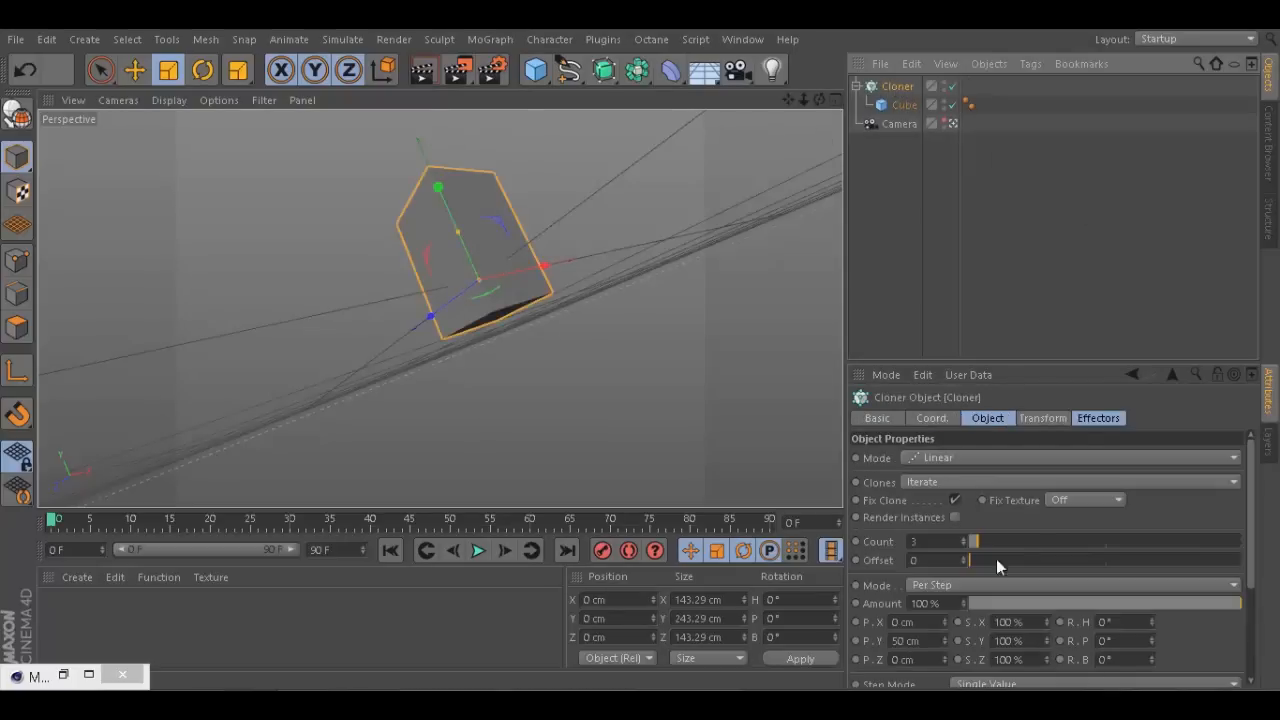
click(1070, 456)
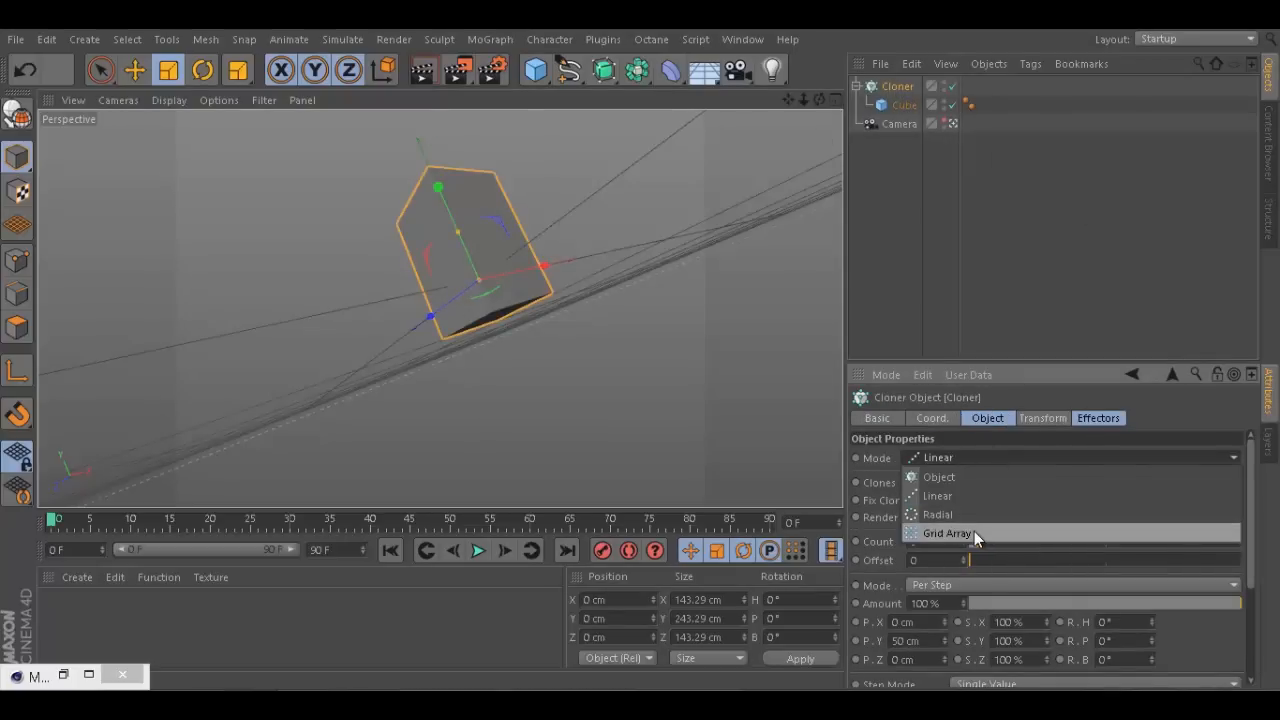
click(944, 532)
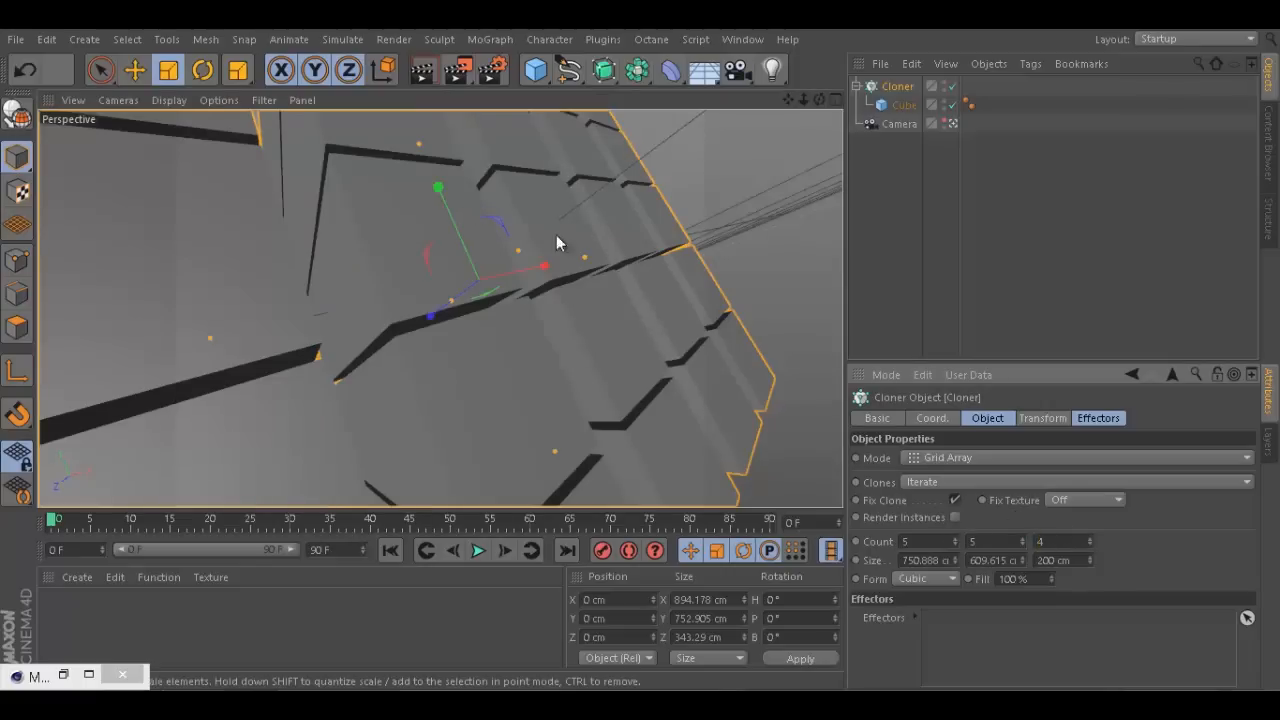
- Shrink the cloned cube to about 106 cm so the grid copies have gaps
click(904, 104)
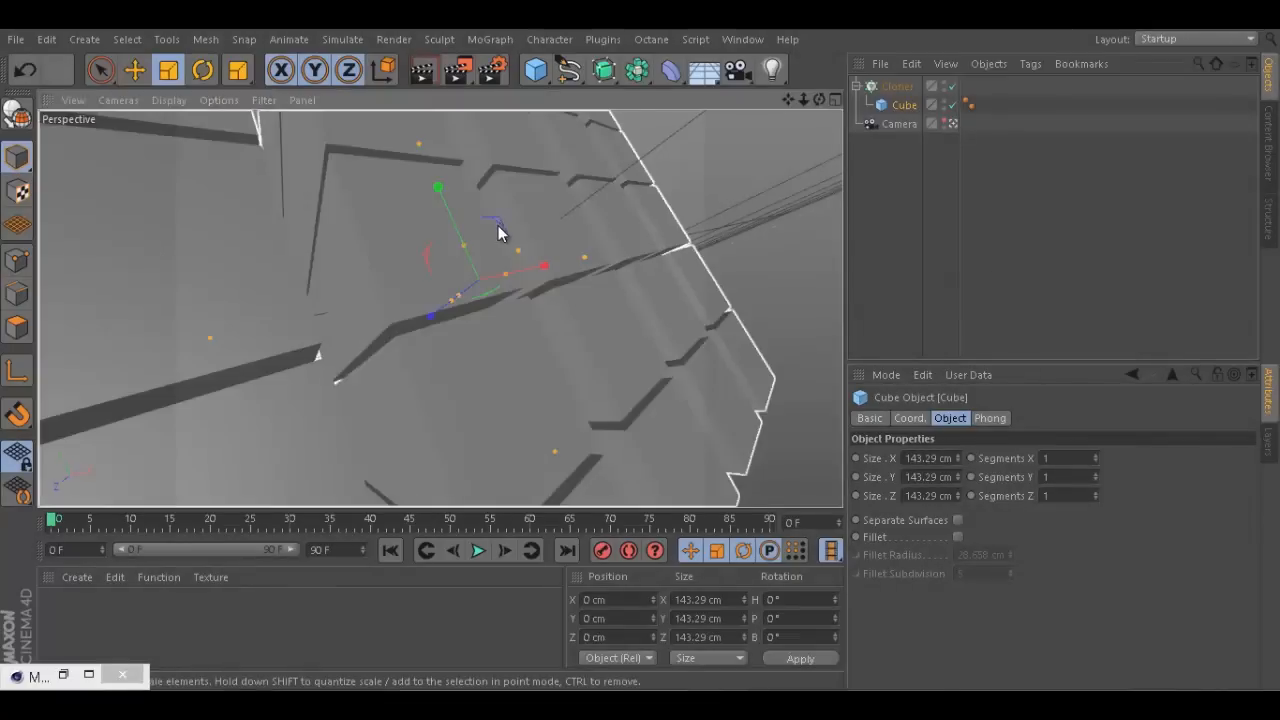
drag(500, 230, 478, 264)
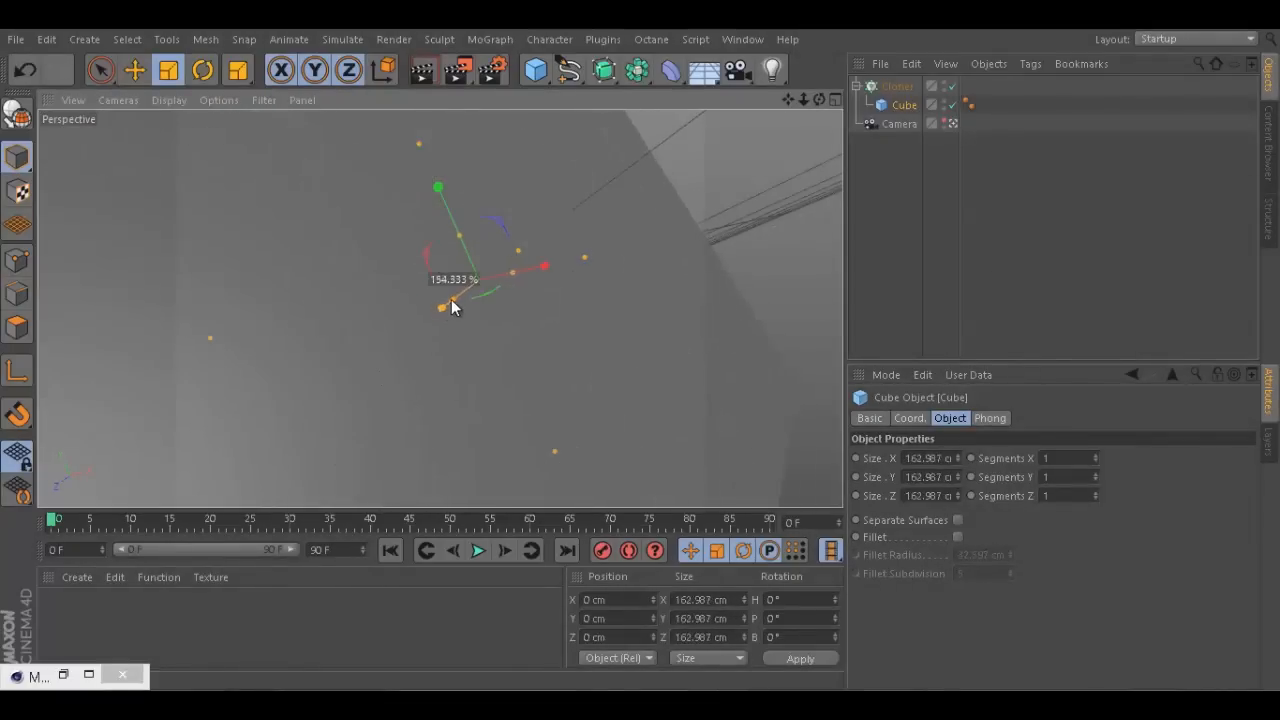
drag(452, 304, 452, 290)
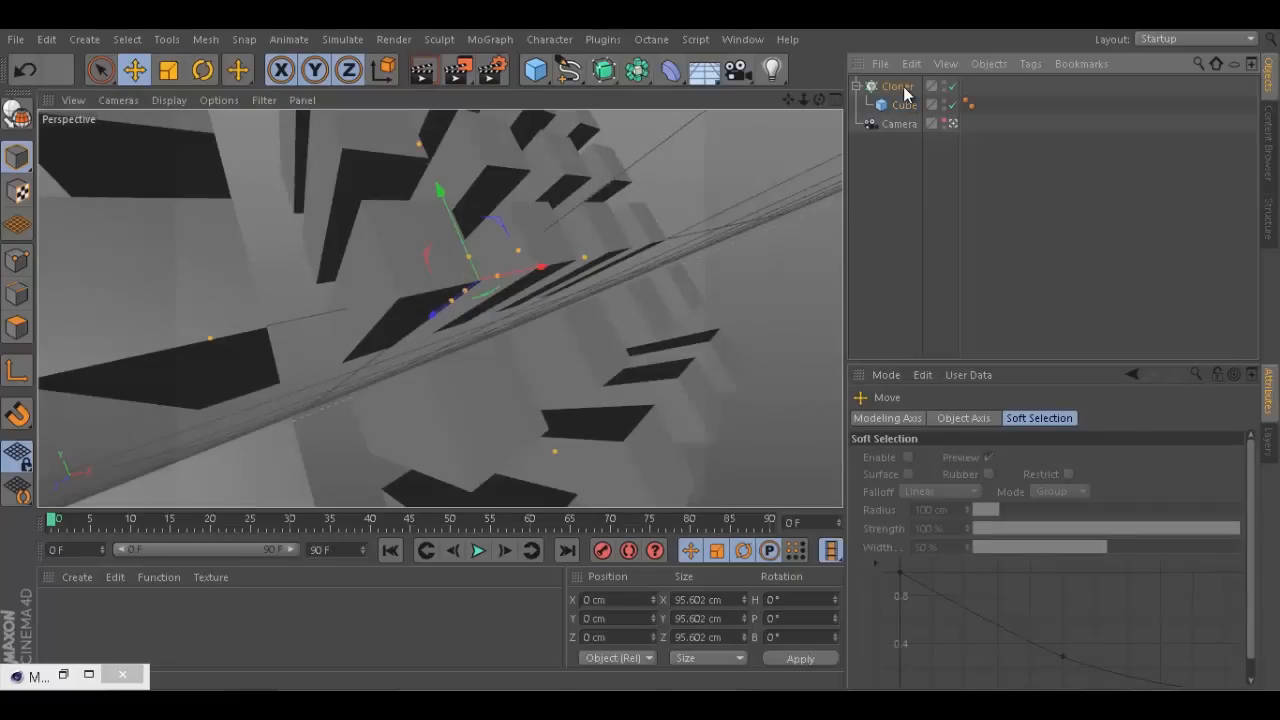
- Enlarge the whole Cloner grid and shift it along X into position
click(896, 86)
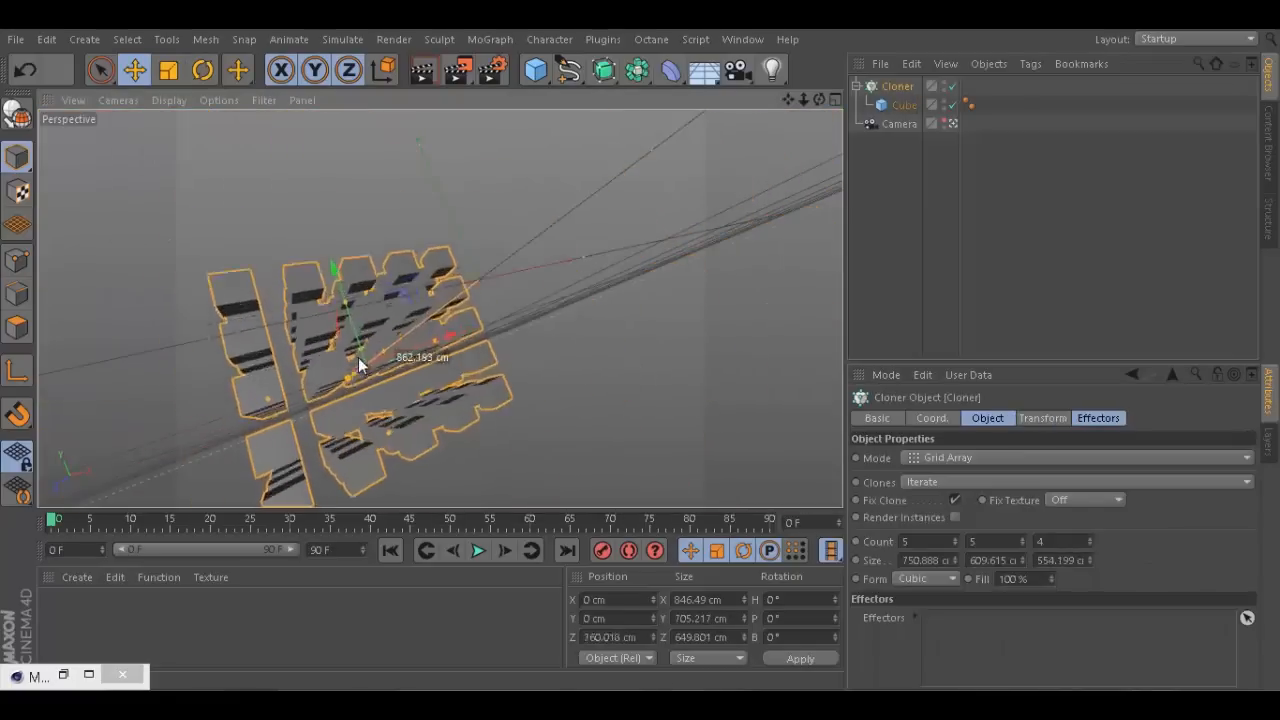
drag(360, 360, 484, 316)
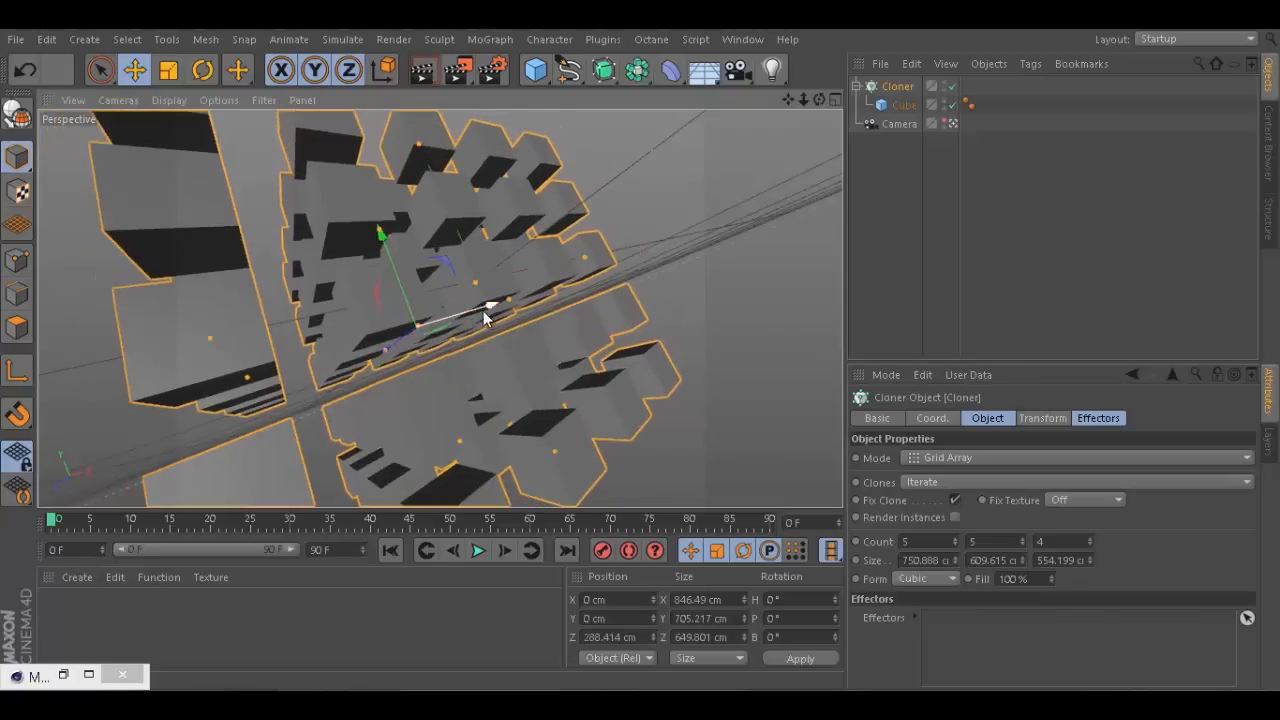
drag(490, 304, 496, 320)
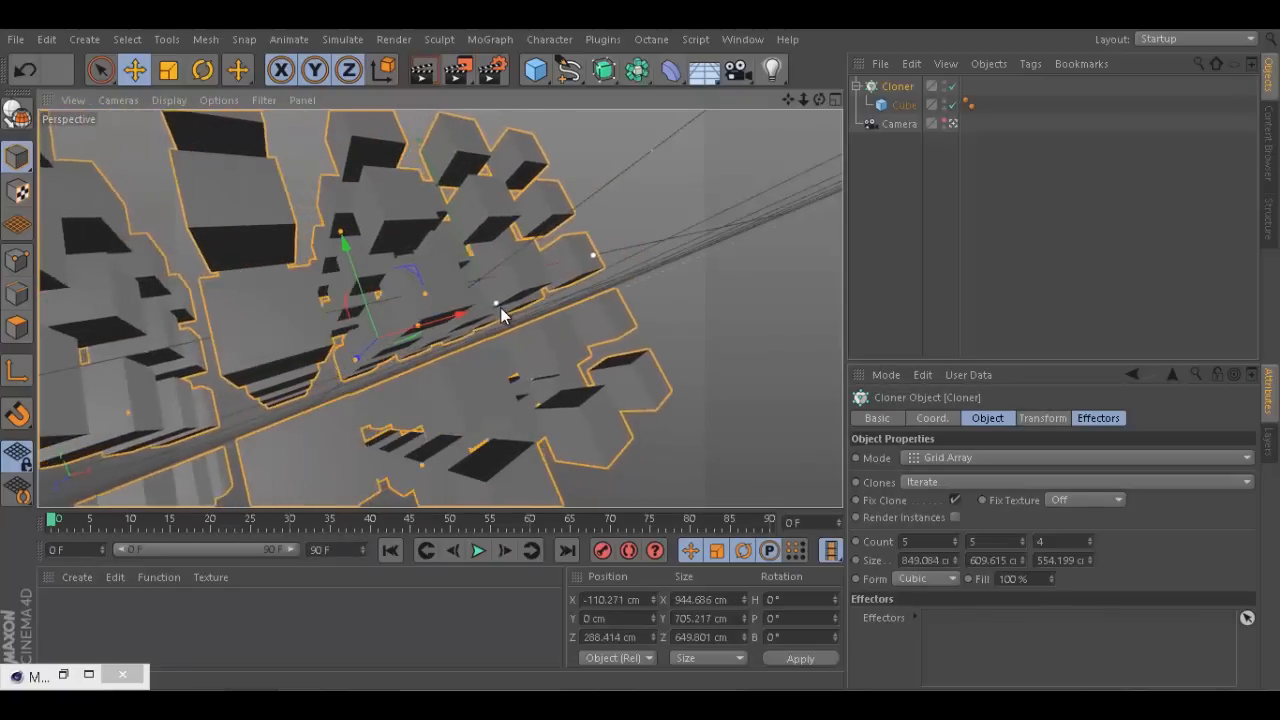
drag(460, 316, 484, 308)
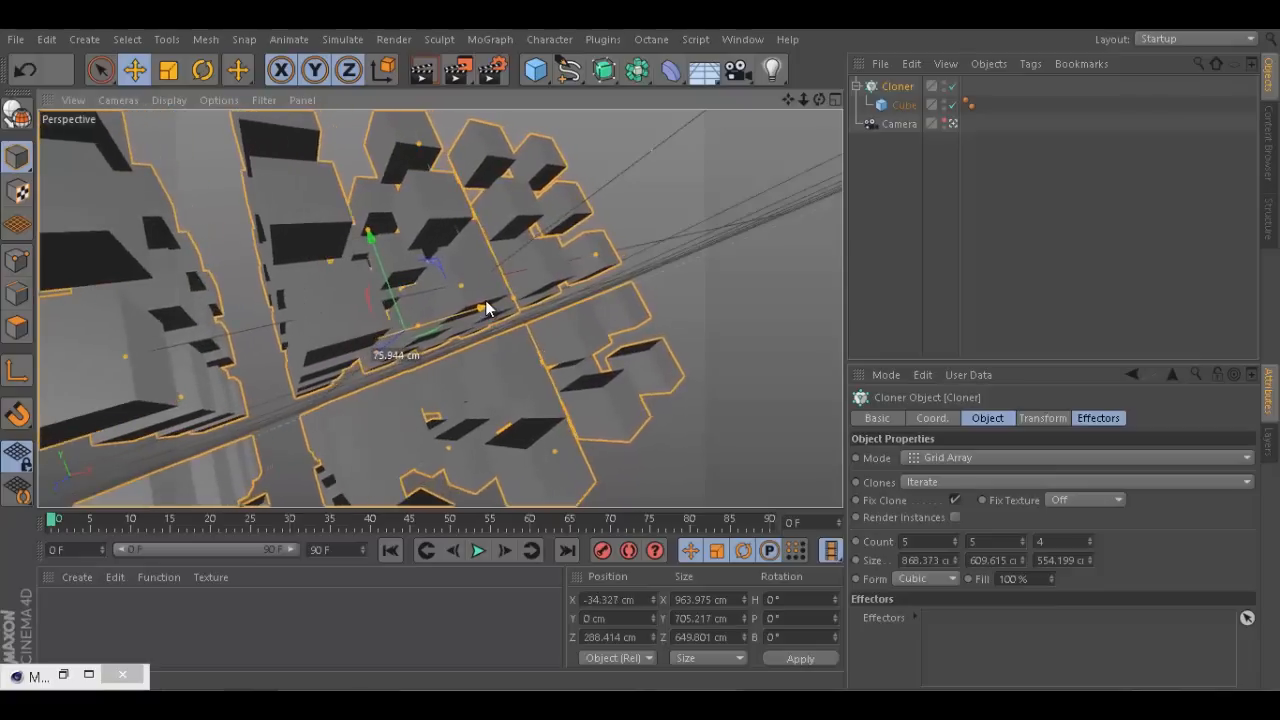
drag(480, 310, 476, 308)
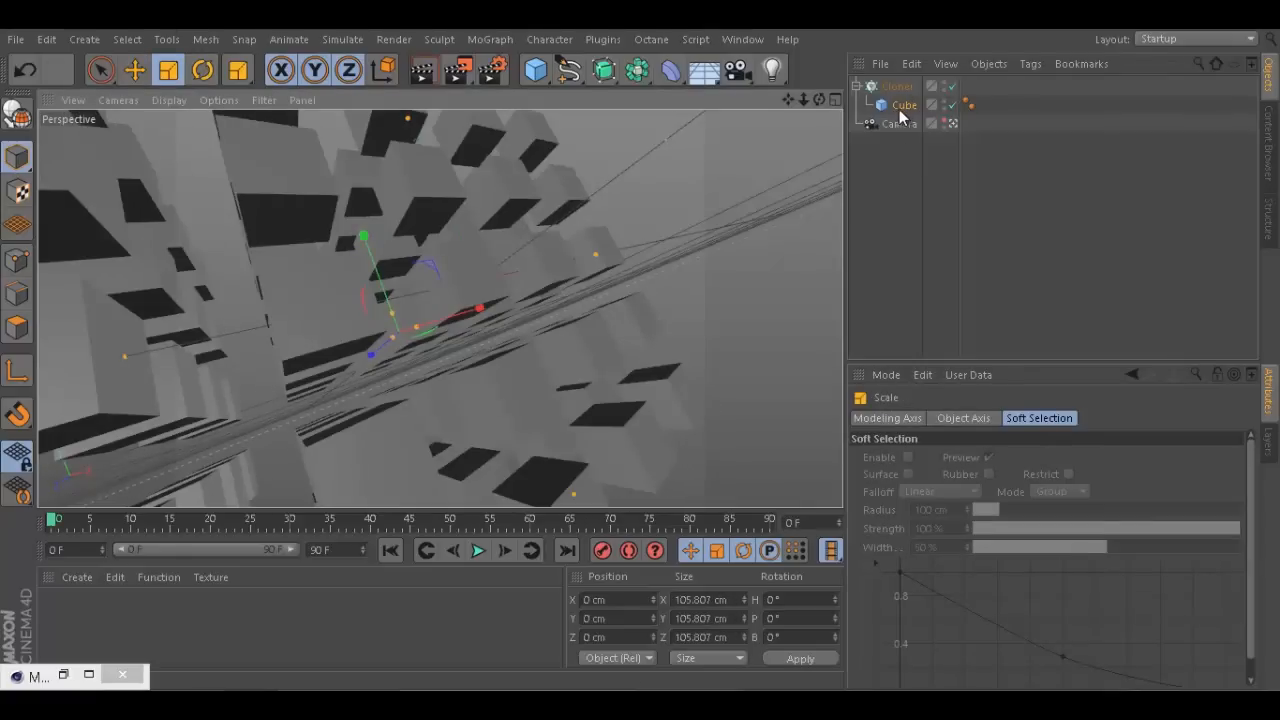
mouse_move(904, 104)
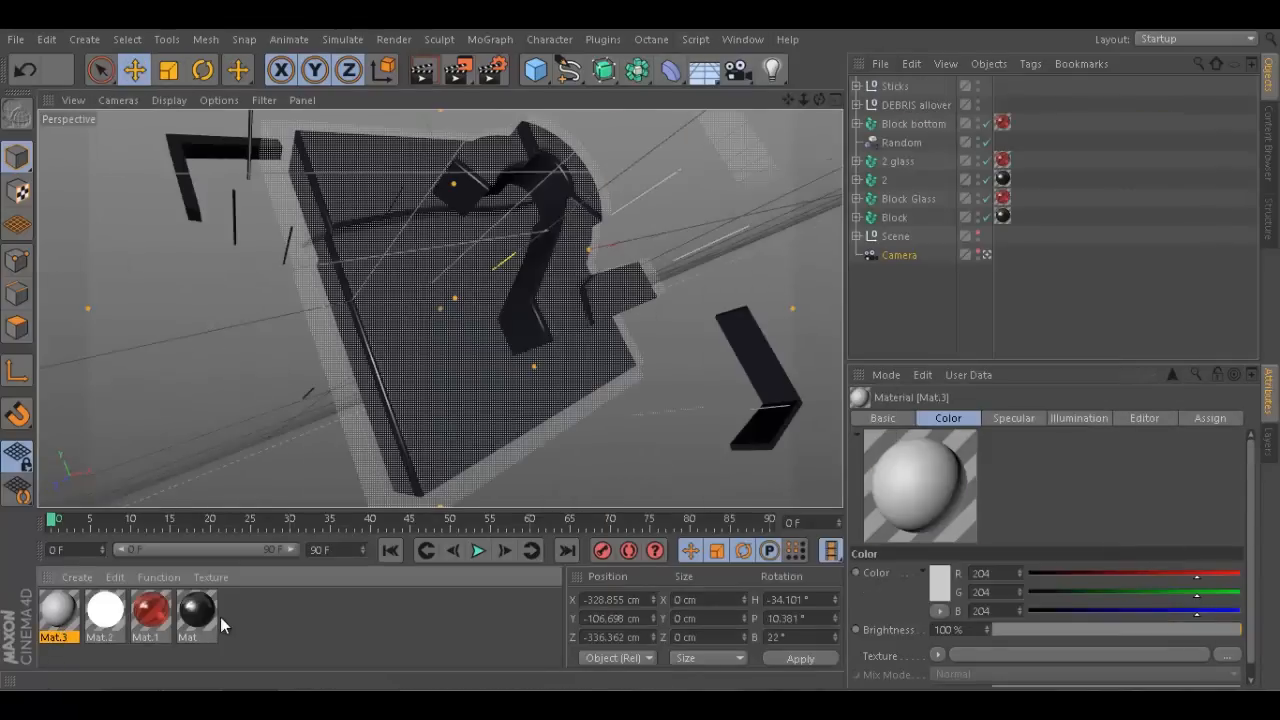
- Show the black material's colour settings and bring up the open-documents list
click(196, 612)
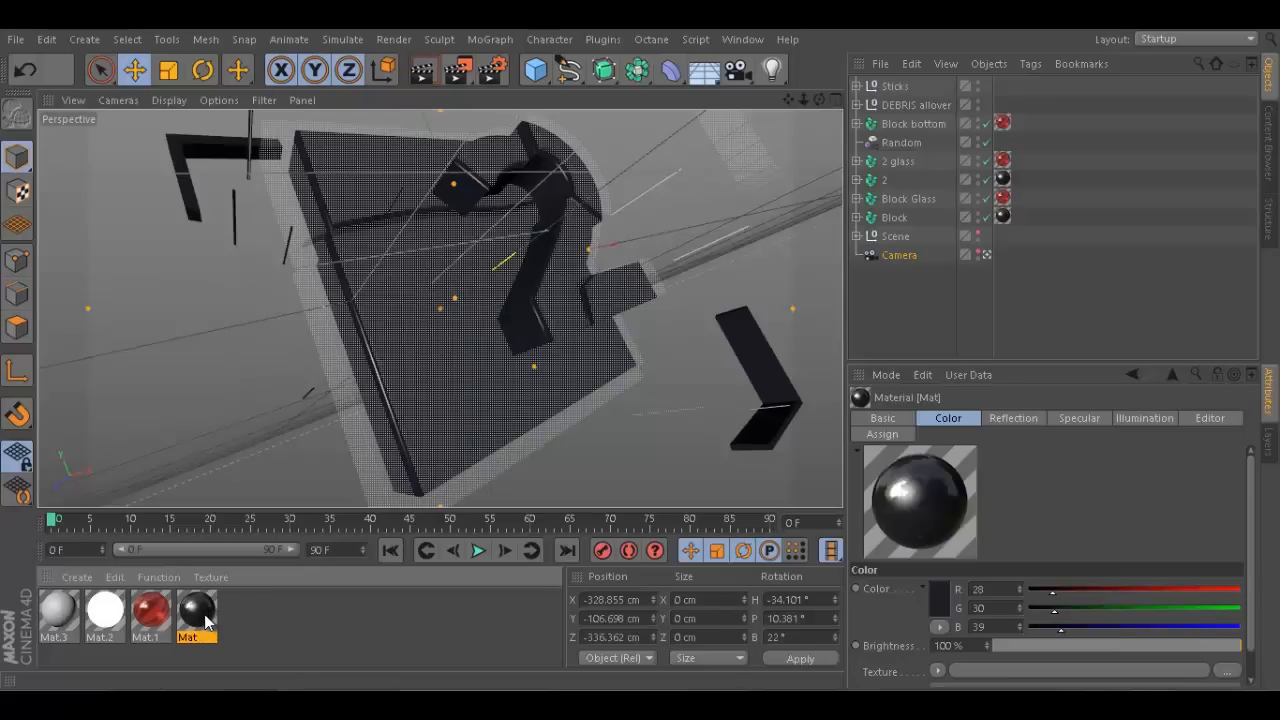
click(742, 40)
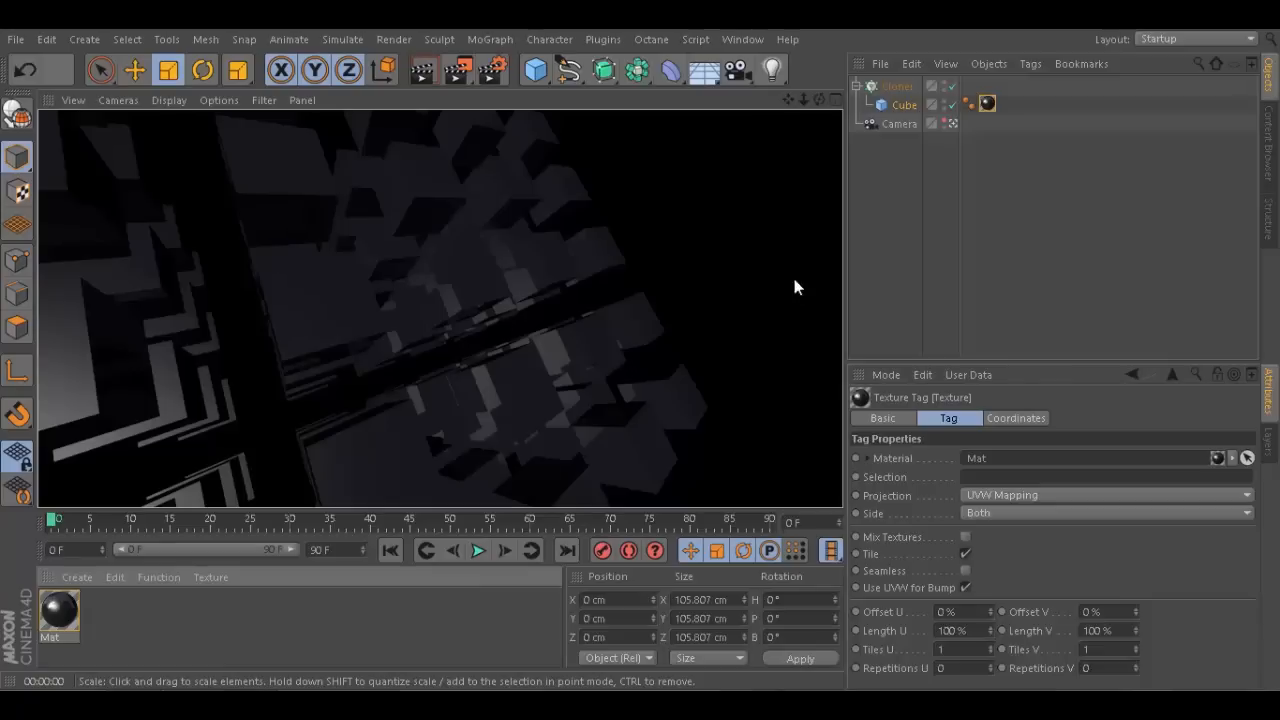
mouse_move(308, 412)
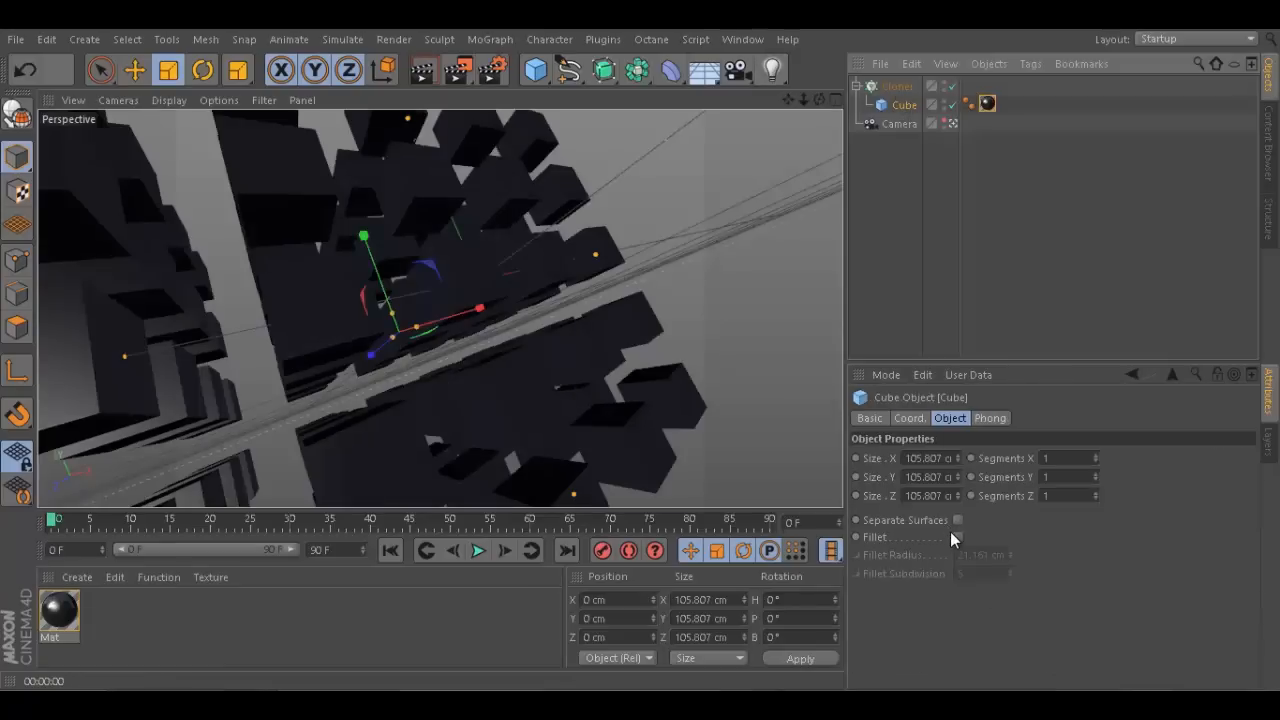
- Leave the render view to return to the interactive editor view of the cube grid
click(956, 536)
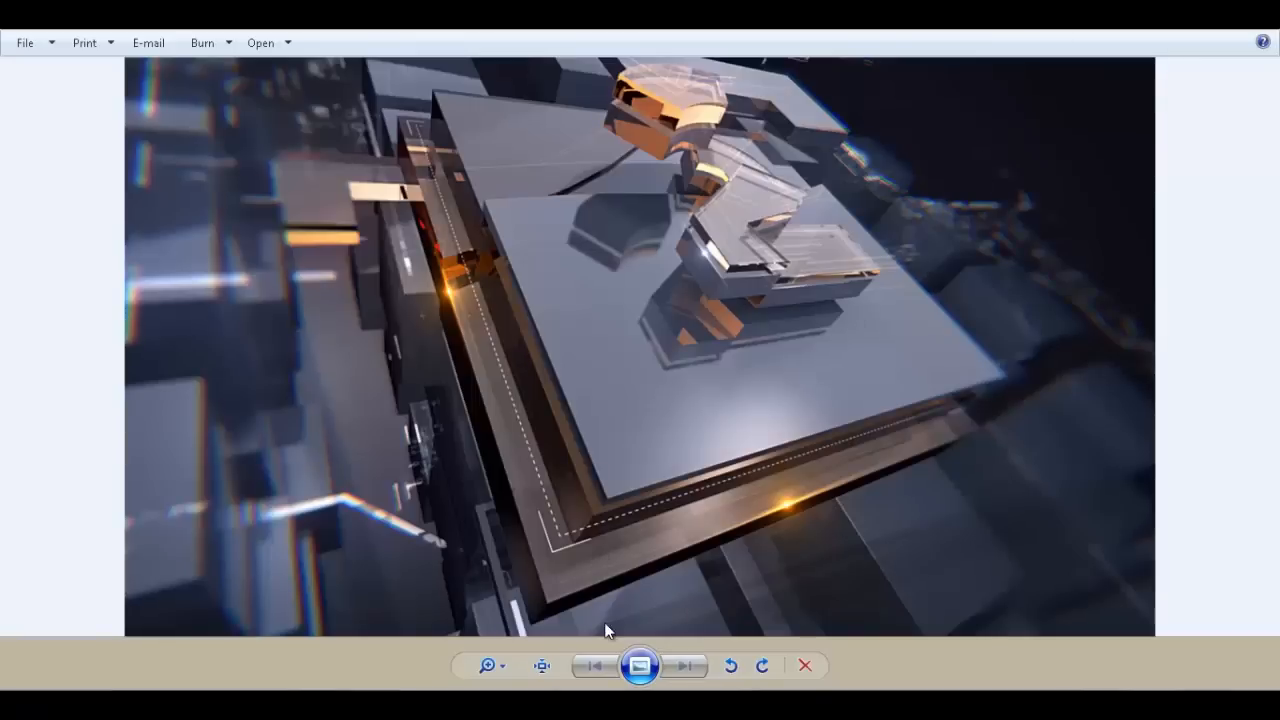
mouse_move(412, 276)
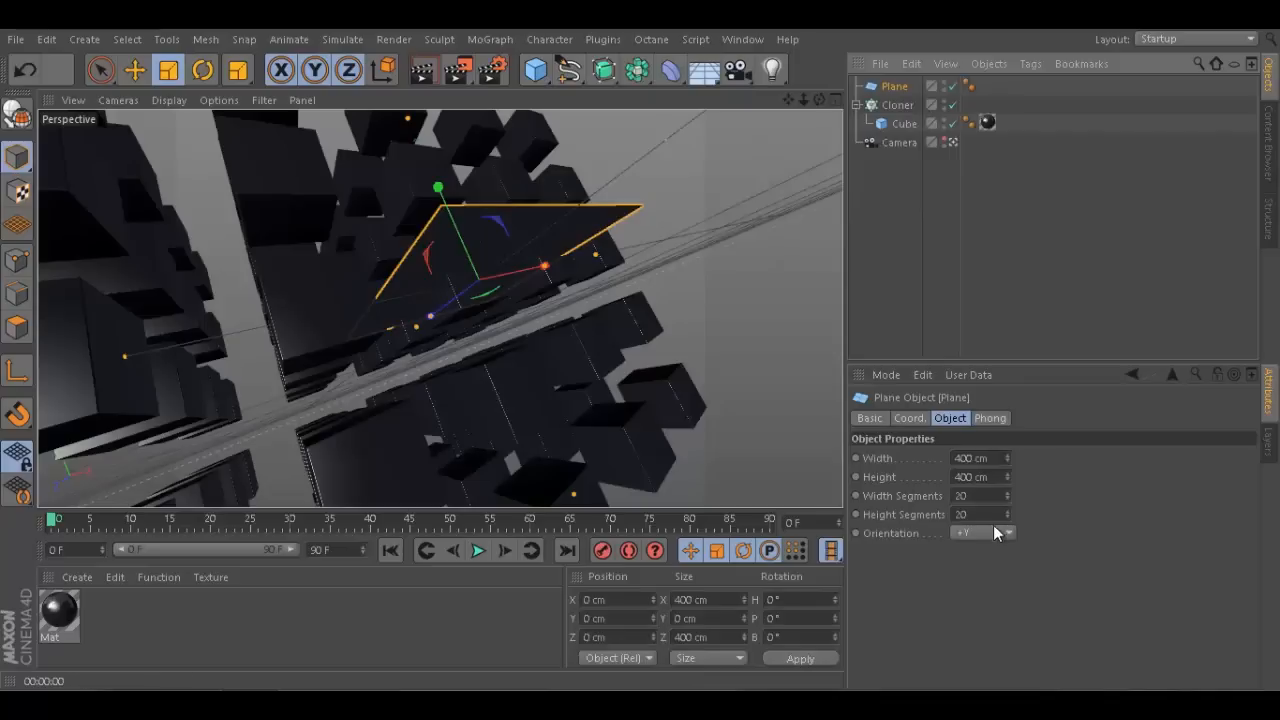
- Orient the plane upright to +Z and push it back behind the cube grid
click(980, 532)
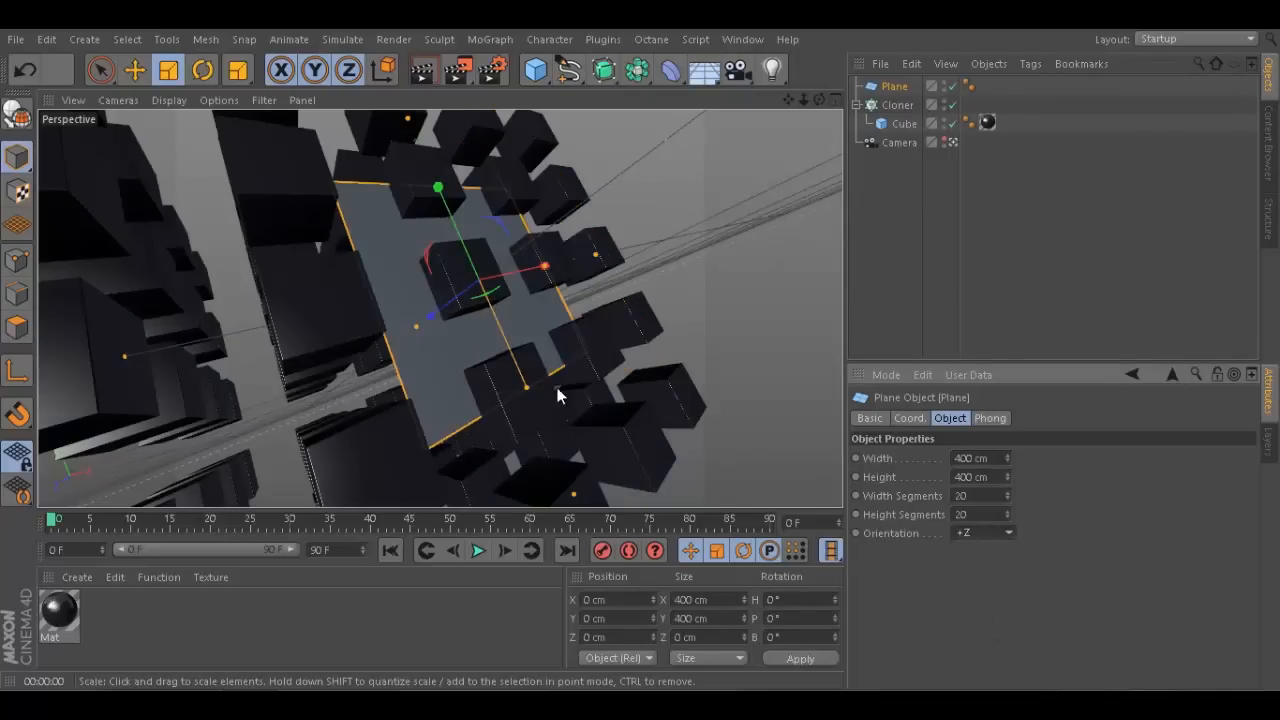
click(134, 70)
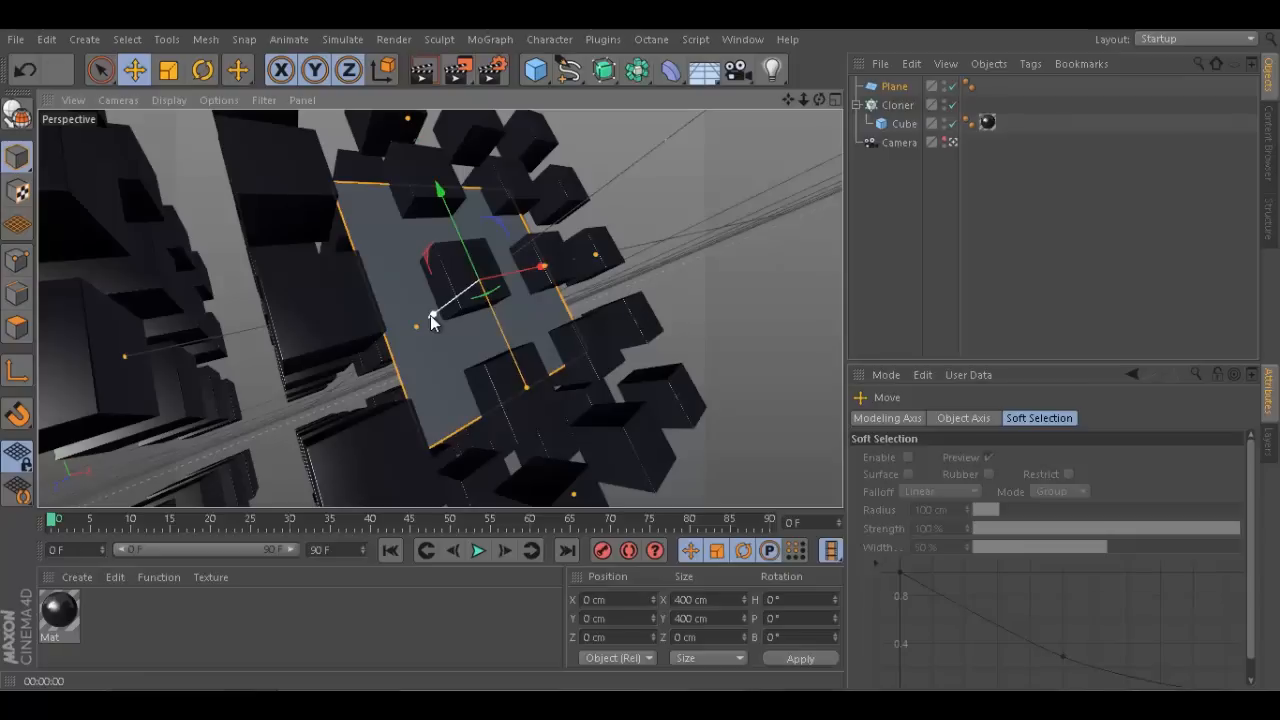
drag(436, 324, 690, 120)
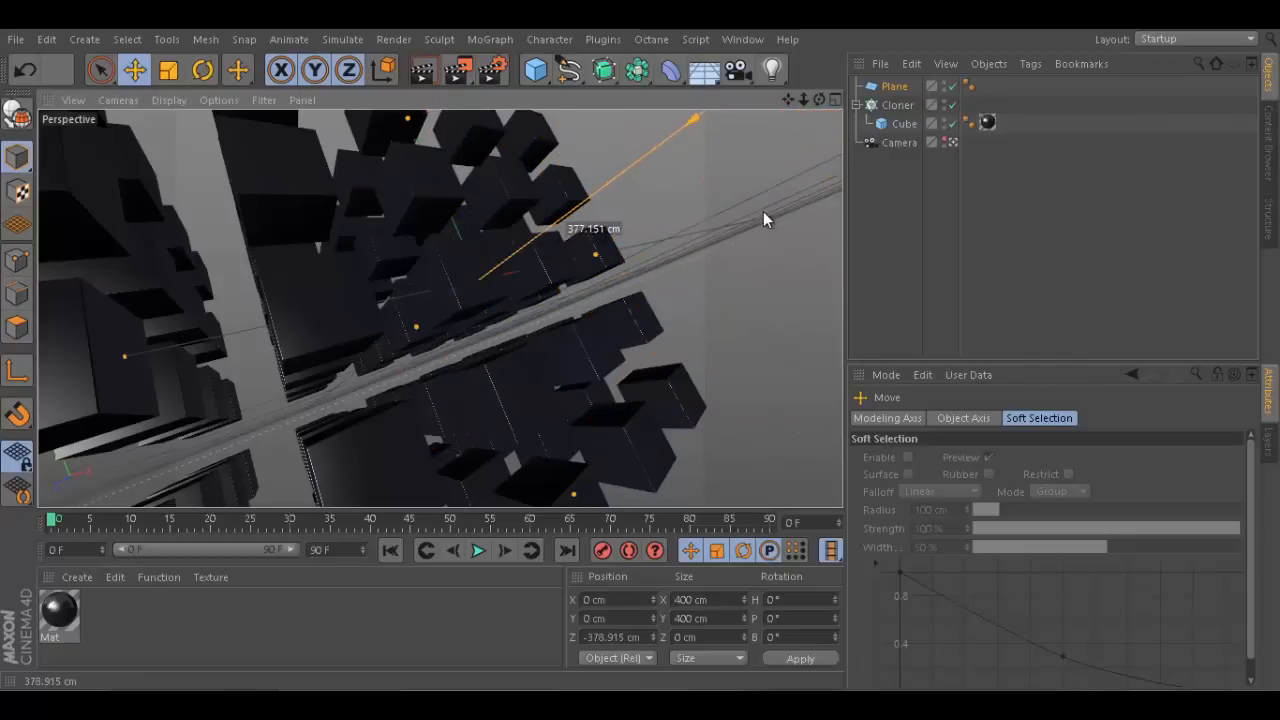
click(898, 142)
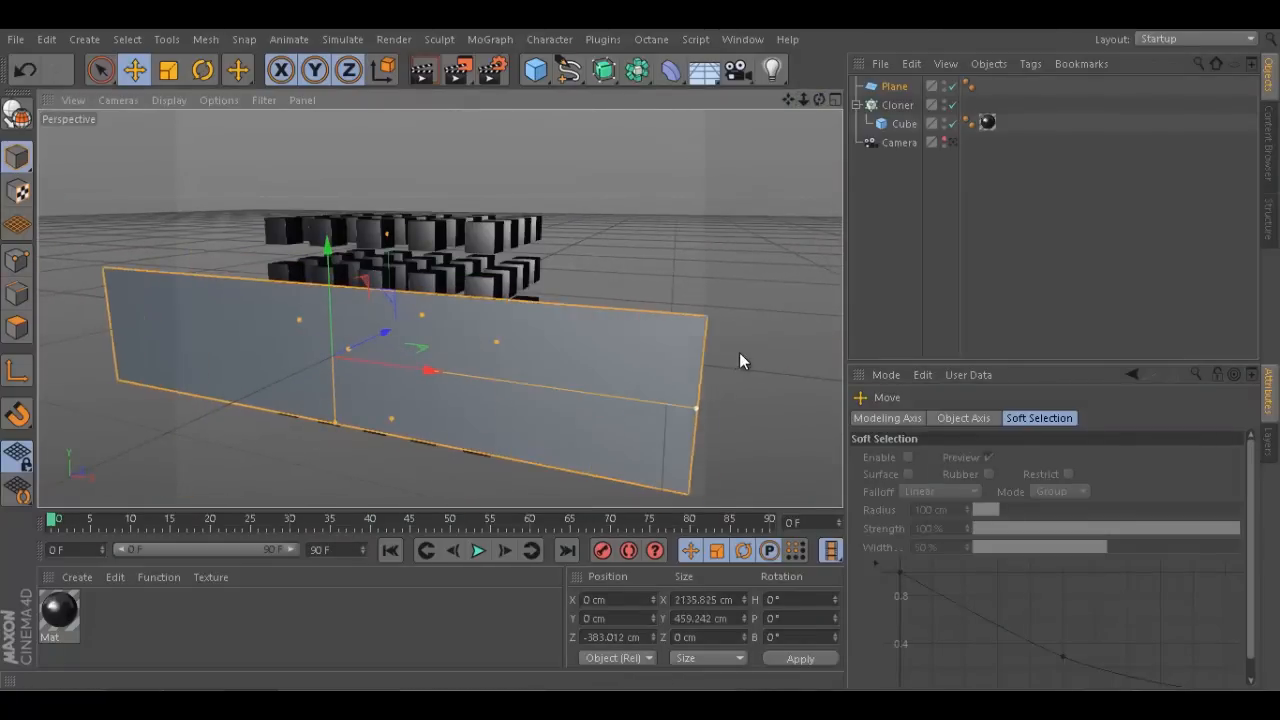
- Rotate the plane so it stands tilted at an angle beside the grid
click(202, 68)
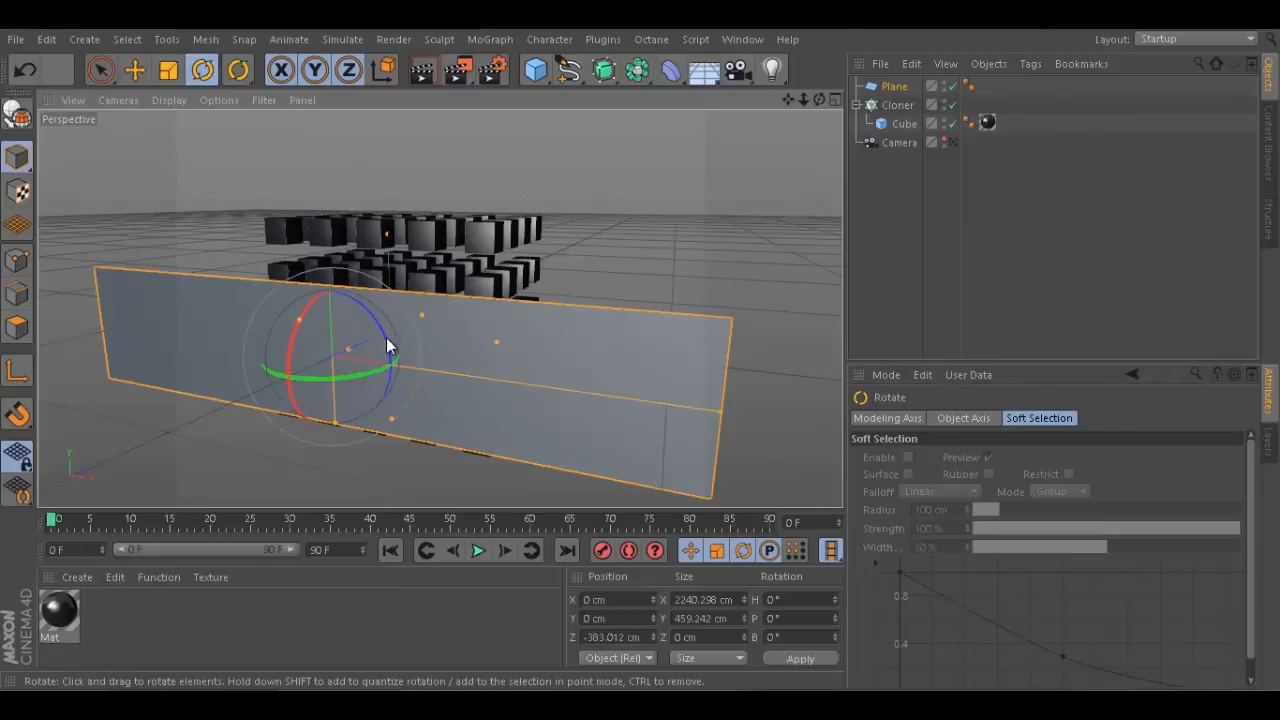
drag(390, 344, 324, 306)
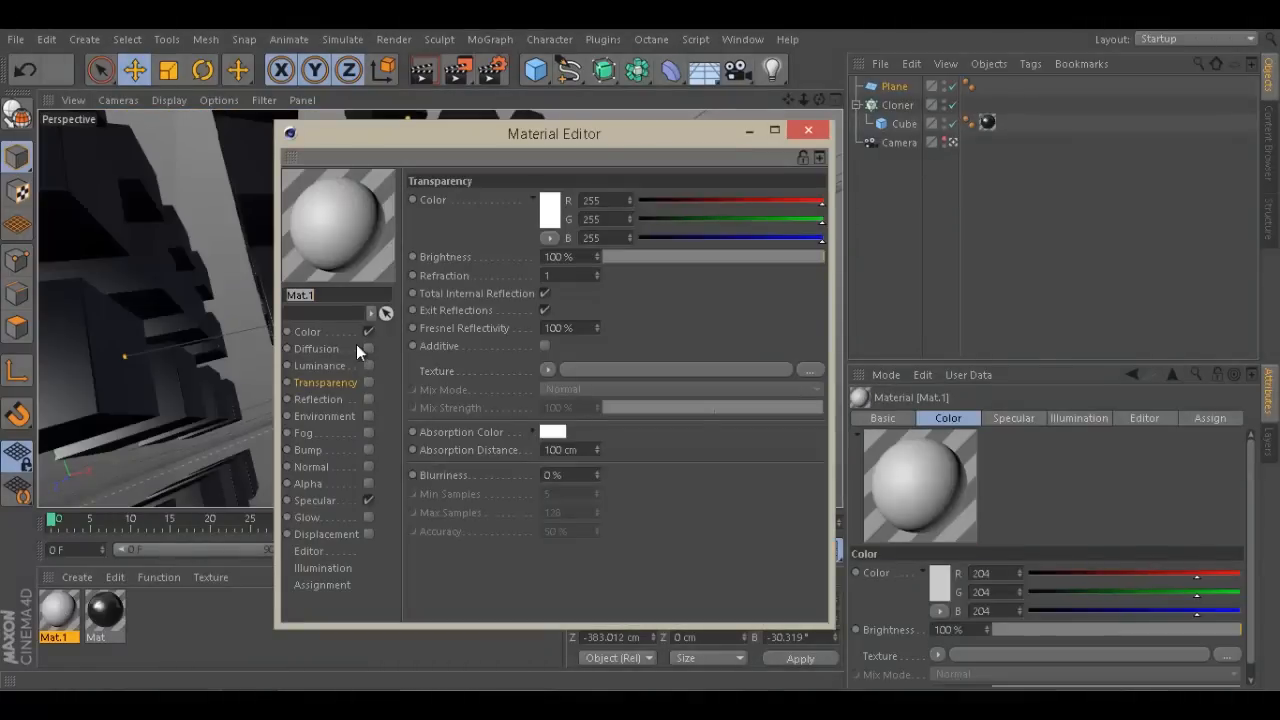
- Make the new material pure white self-illuminating: Color off, Luminance on
click(320, 364)
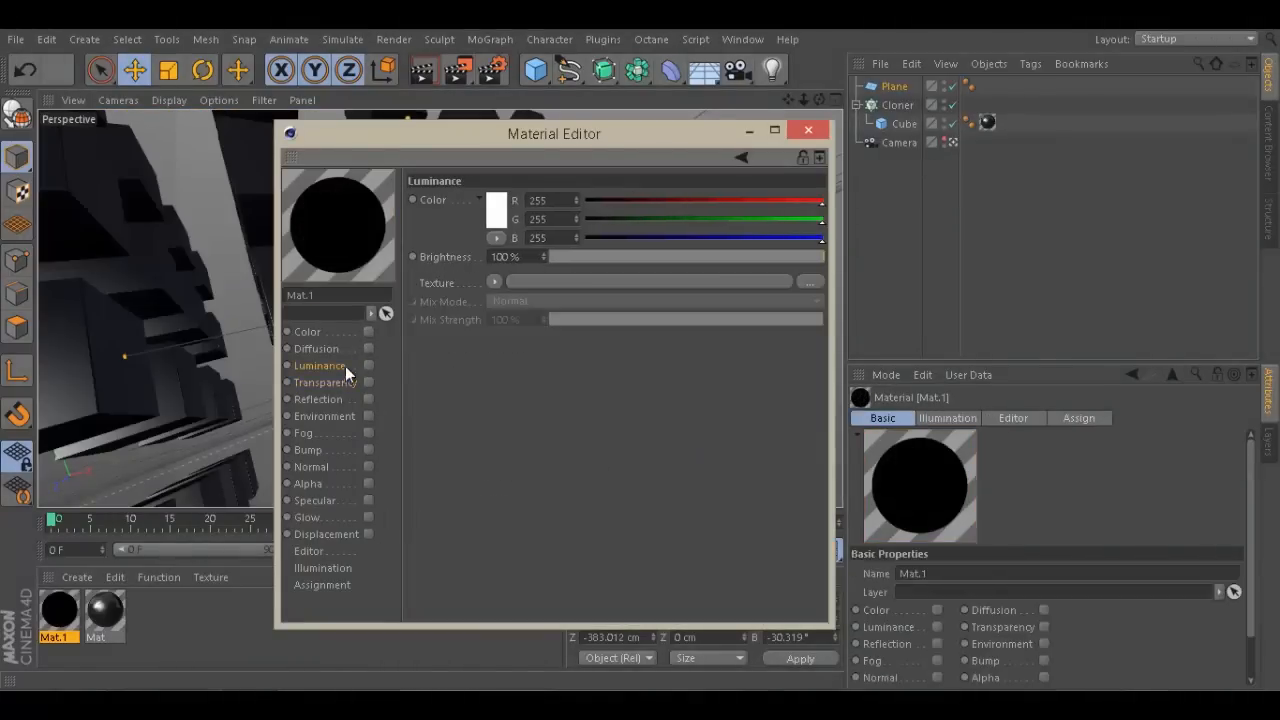
click(368, 364)
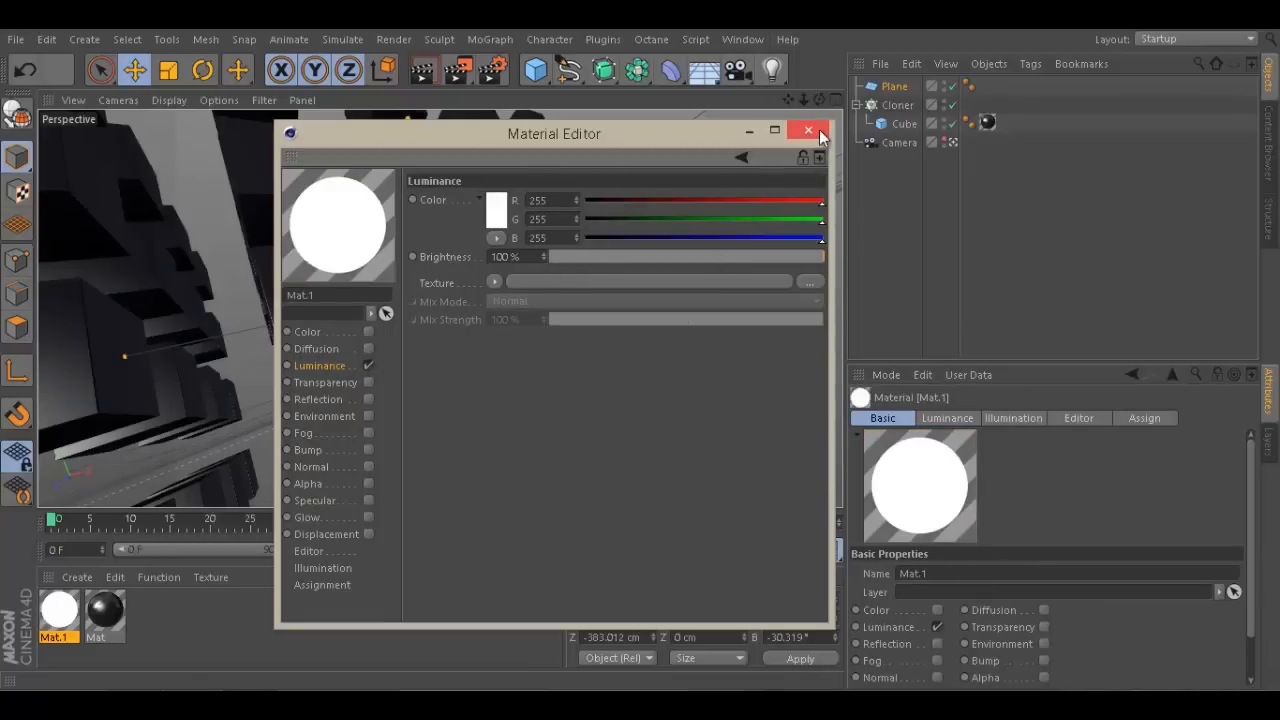
click(808, 130)
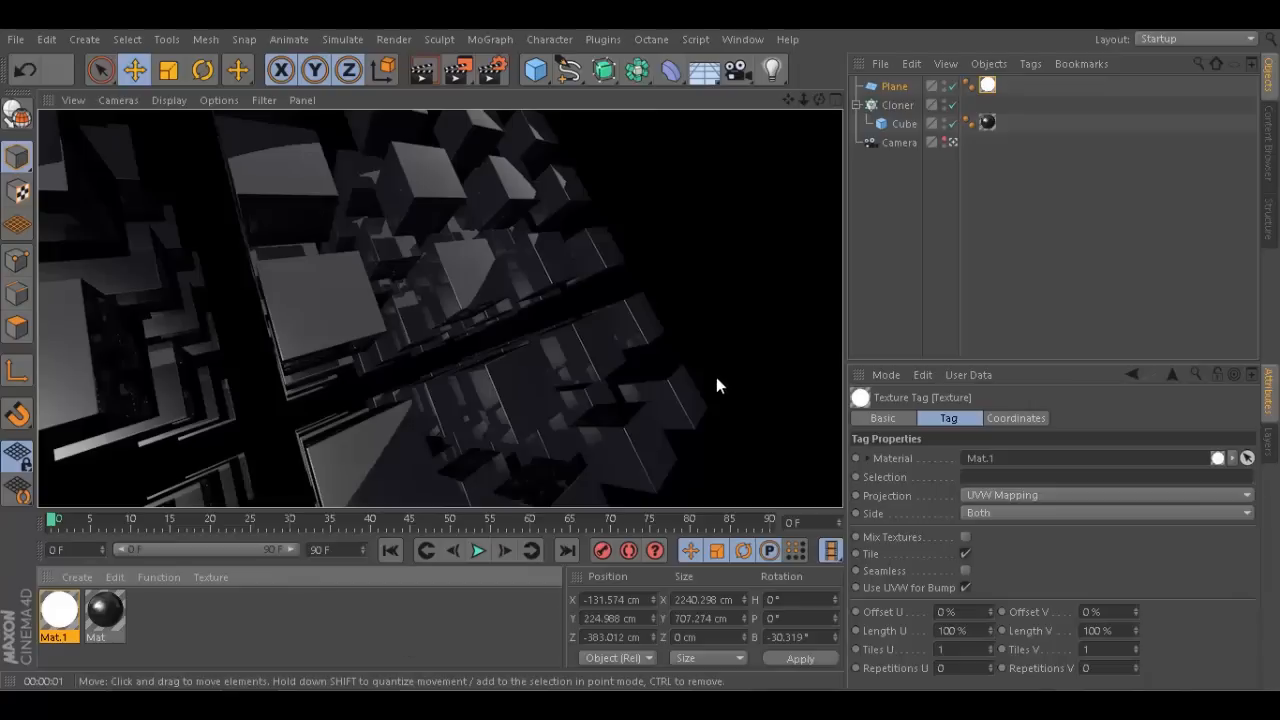
mouse_move(410, 228)
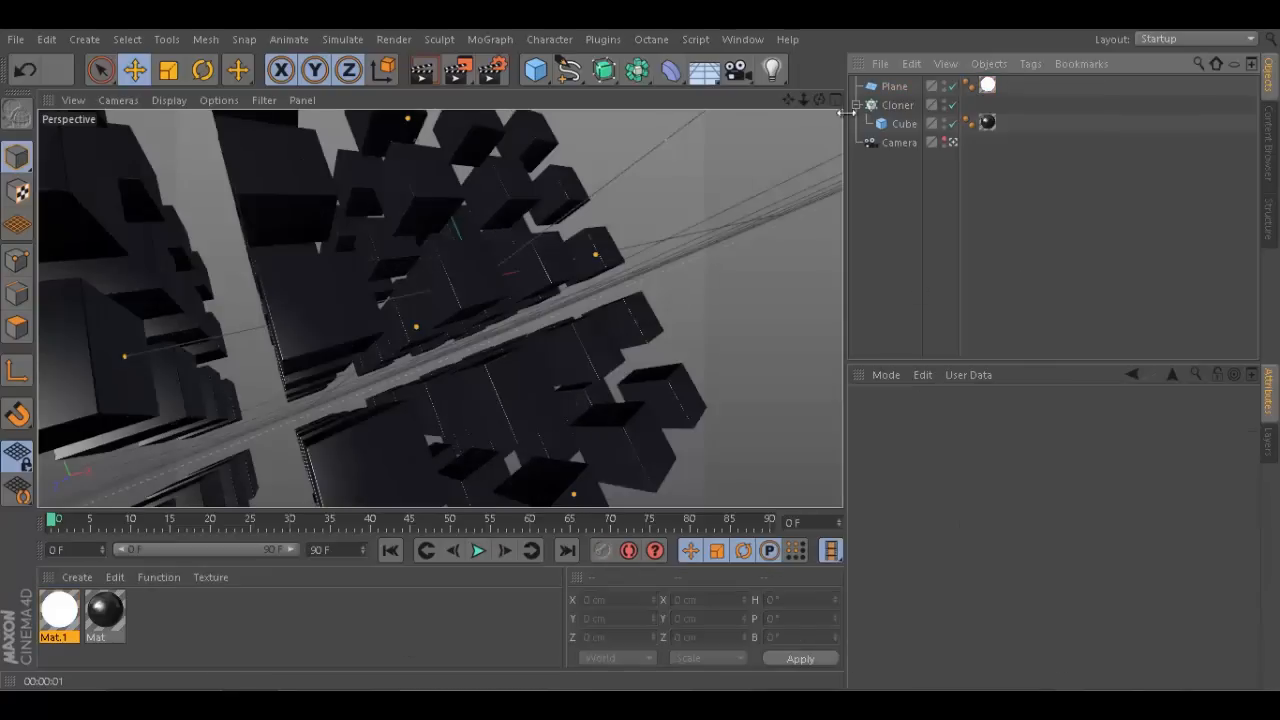
- Add an omni light, move it toward the cube grid and review its settings
click(772, 70)
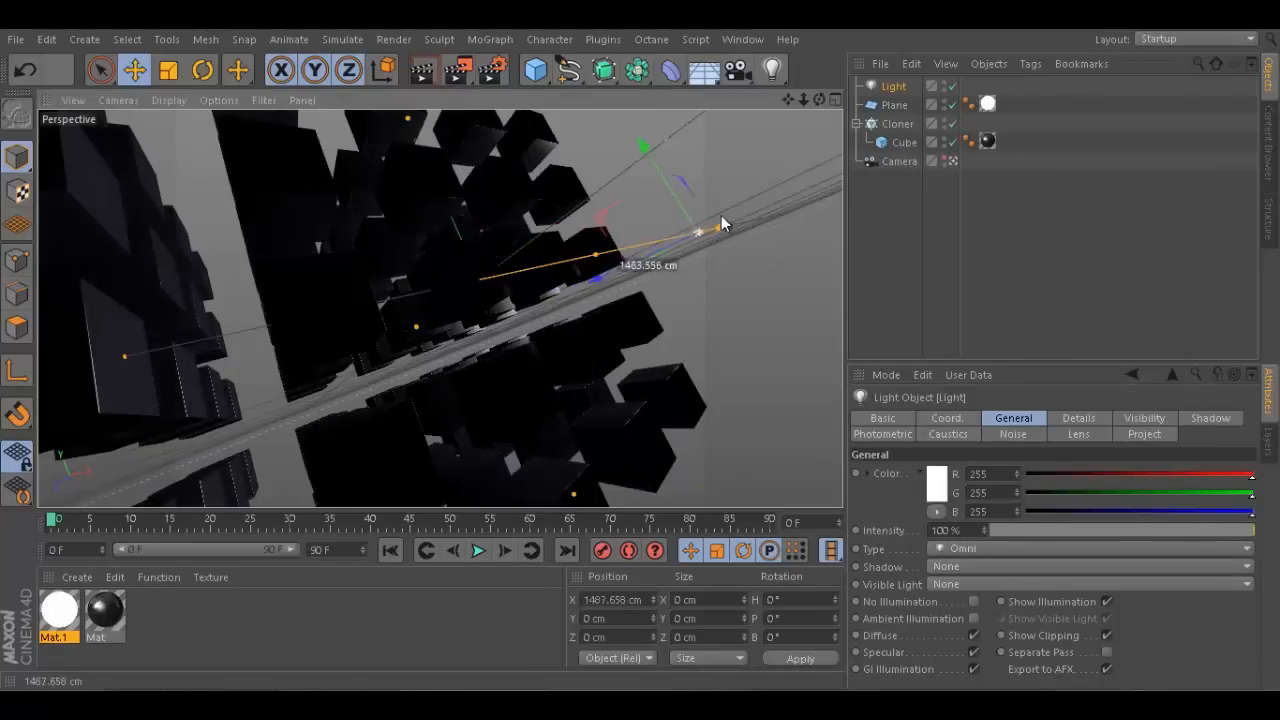
drag(724, 224, 624, 248)
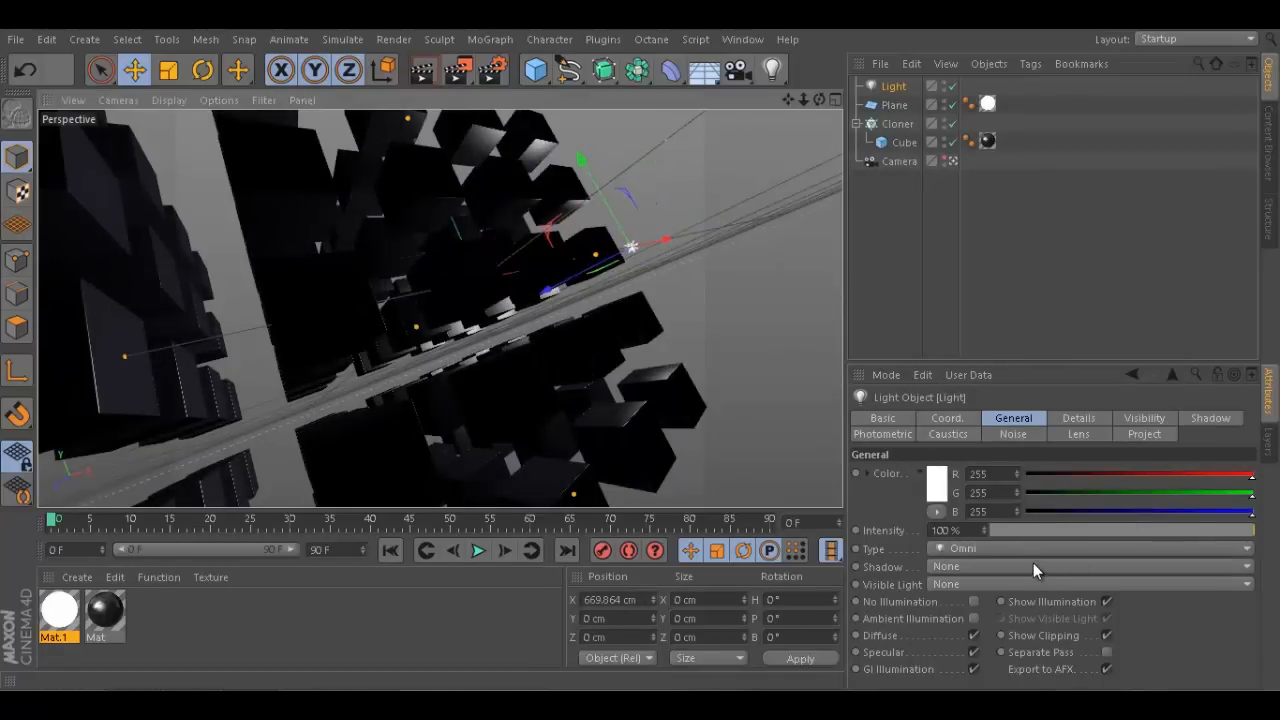
click(1078, 418)
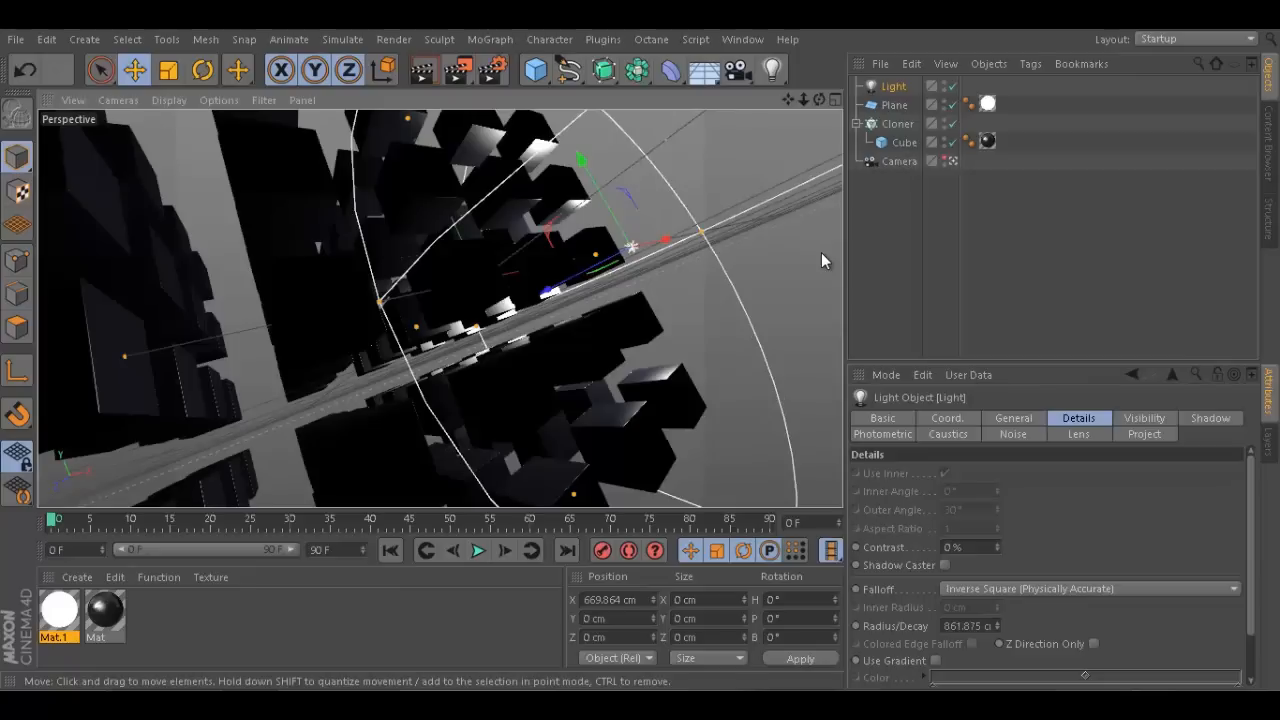
click(1012, 418)
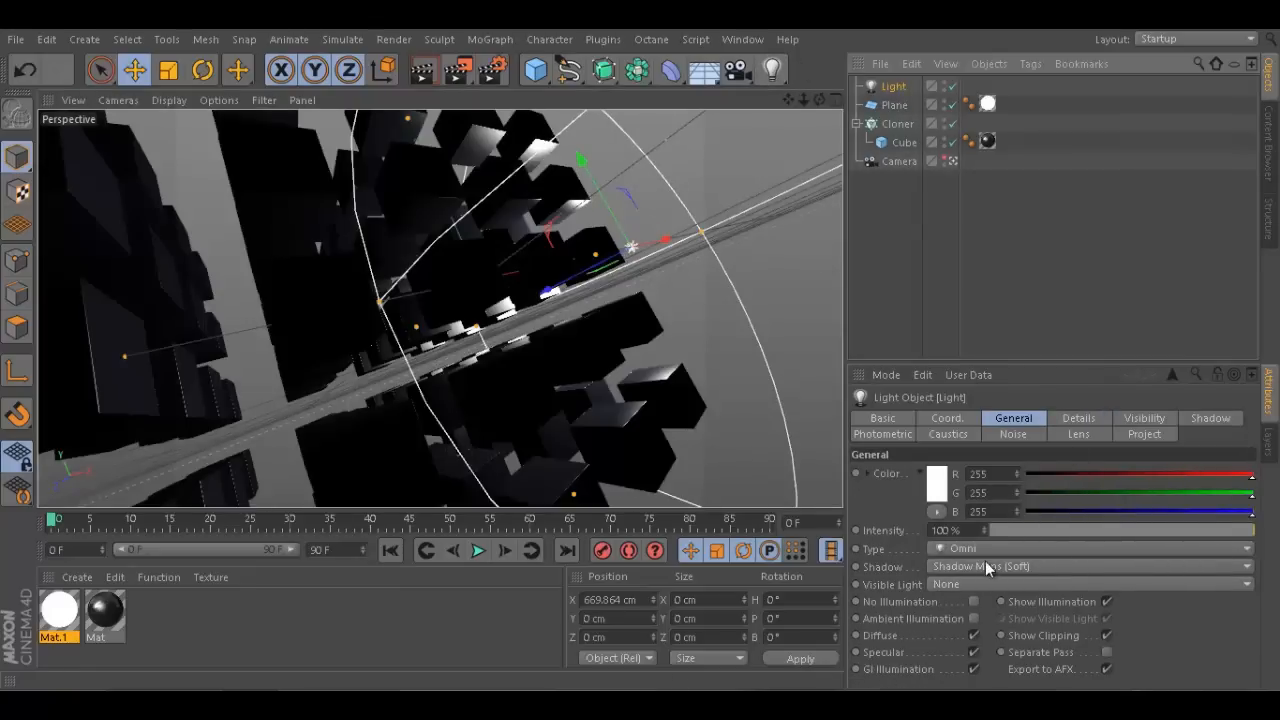
mouse_move(944, 668)
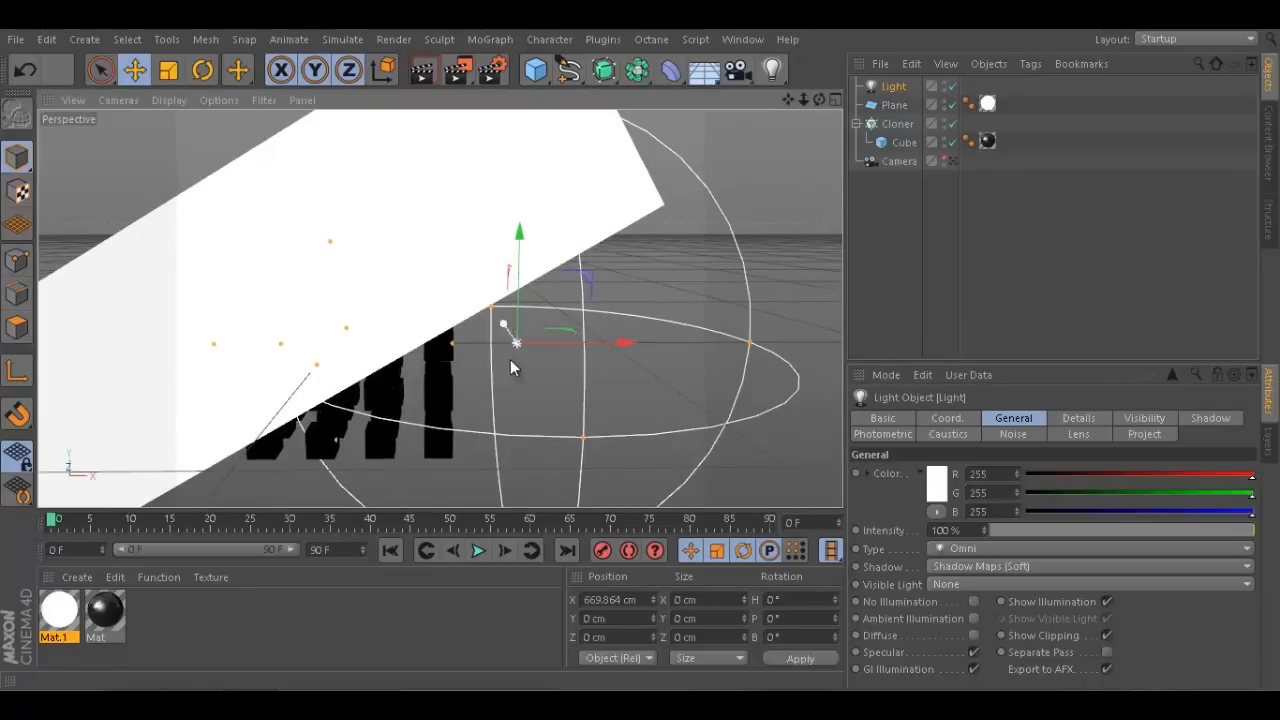
- Position the light beside the front of the grid and adjust its falloff settings
drag(516, 344, 604, 466)
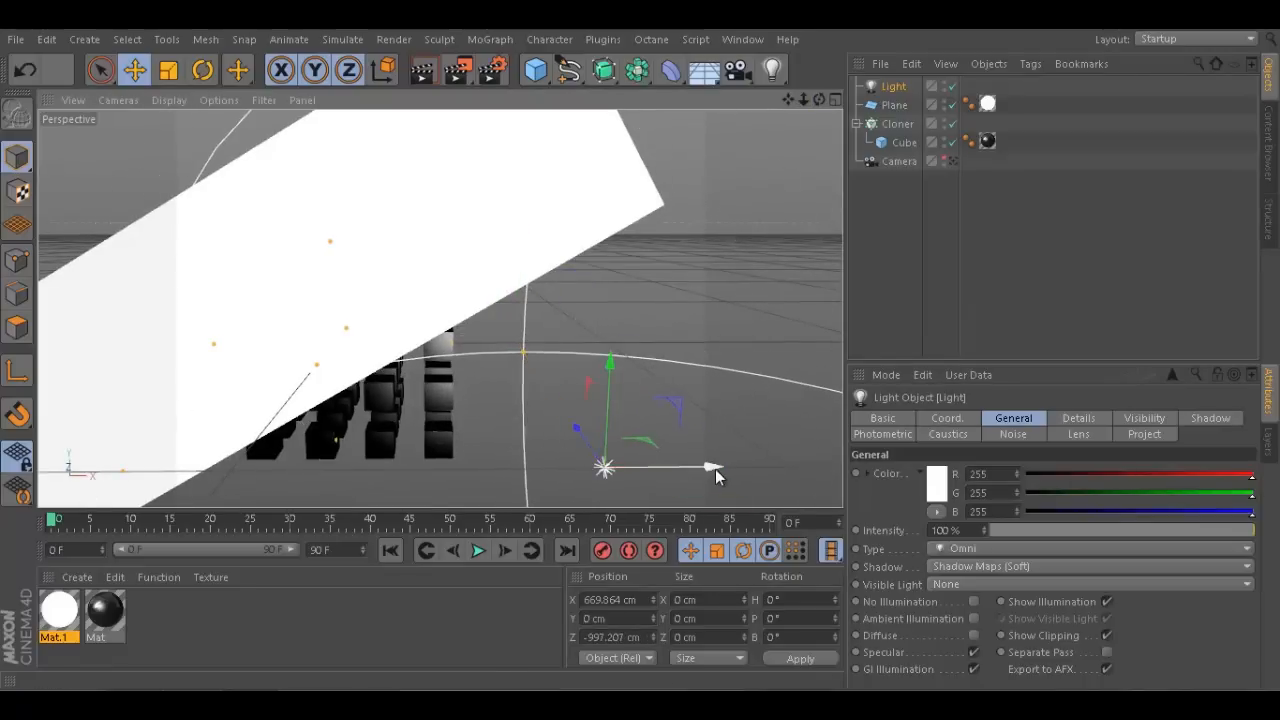
drag(604, 464, 264, 470)
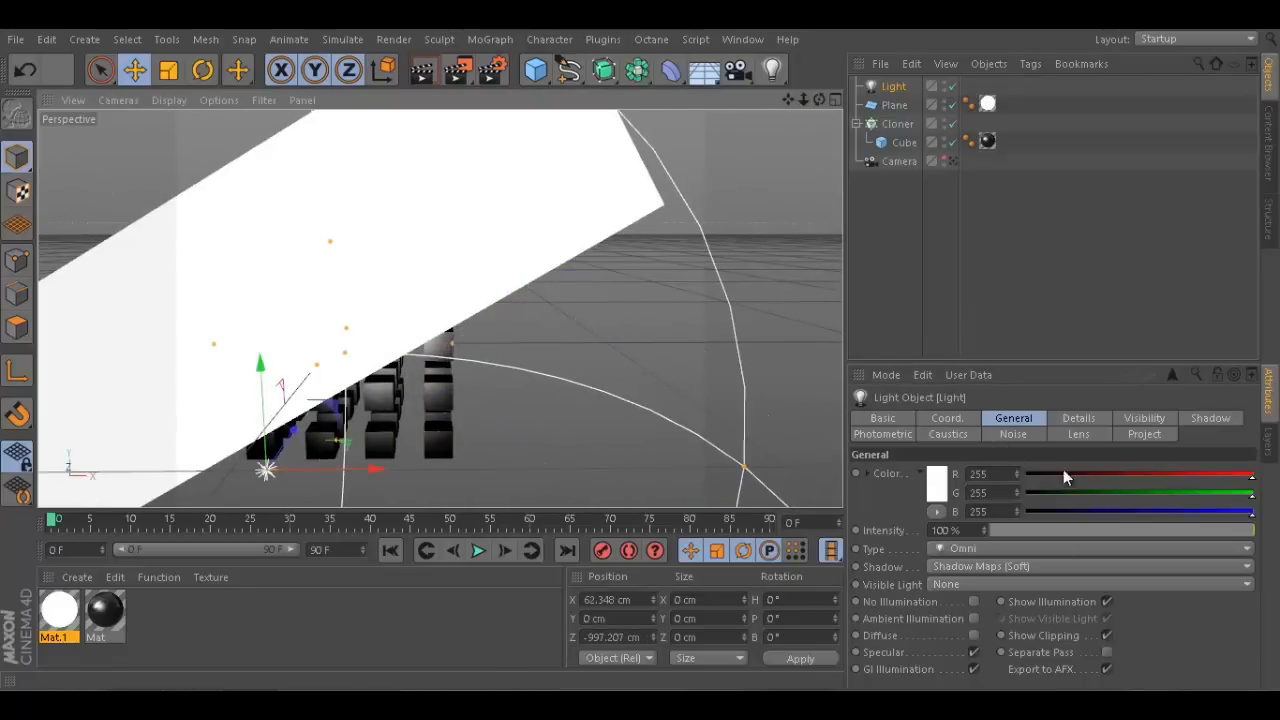
click(1078, 418)
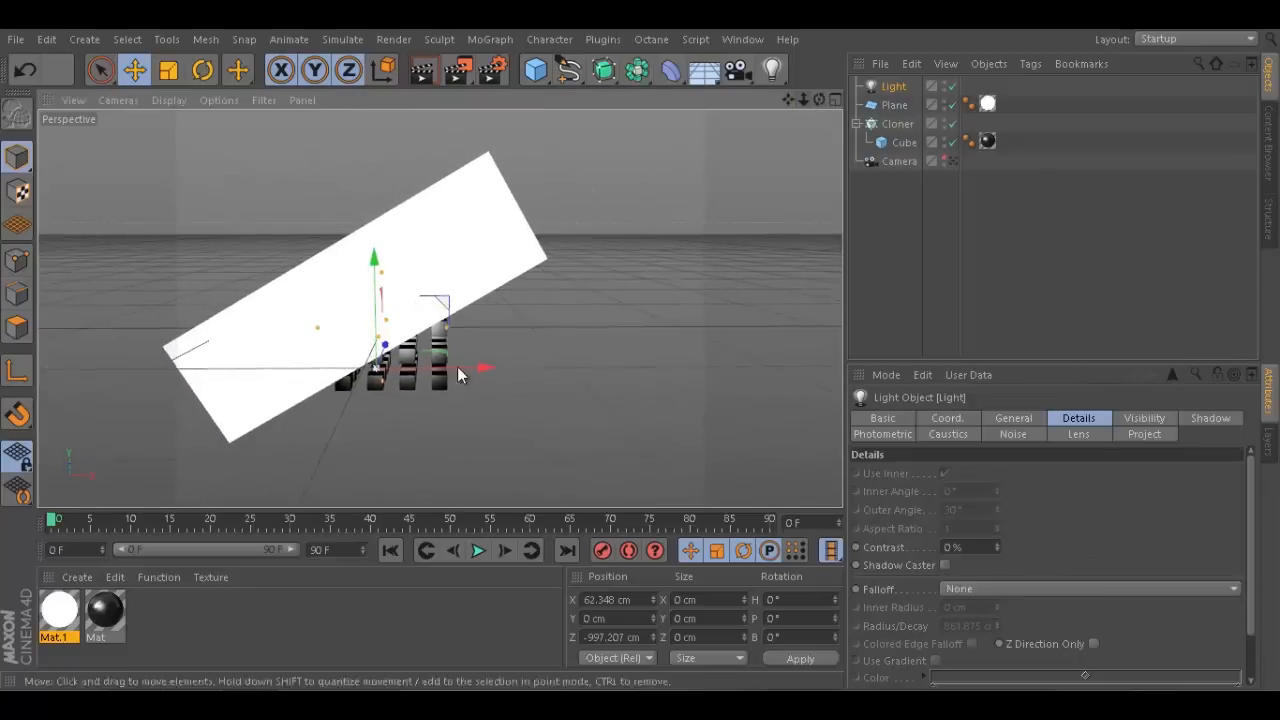
drag(480, 368, 320, 368)
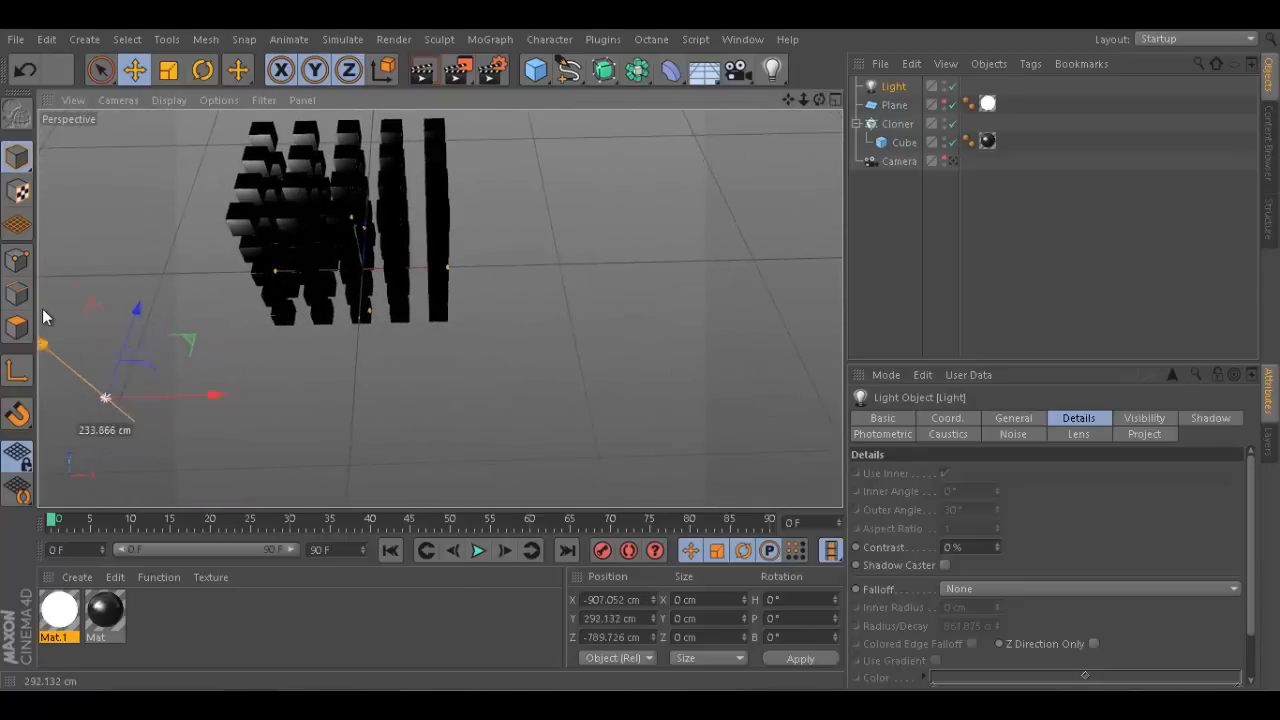
drag(104, 398, 150, 432)
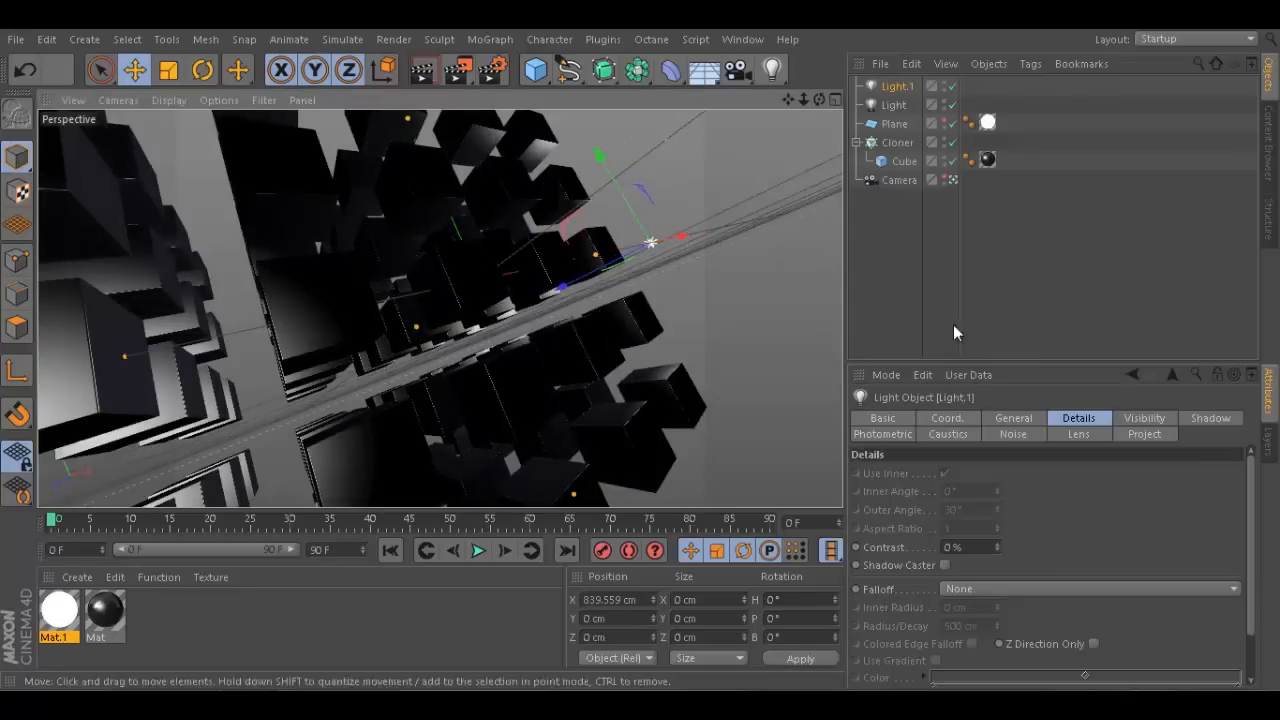
- Enable shadows, set falloff to Inverse Square (Physically Accurate) and widen its radius
click(1012, 418)
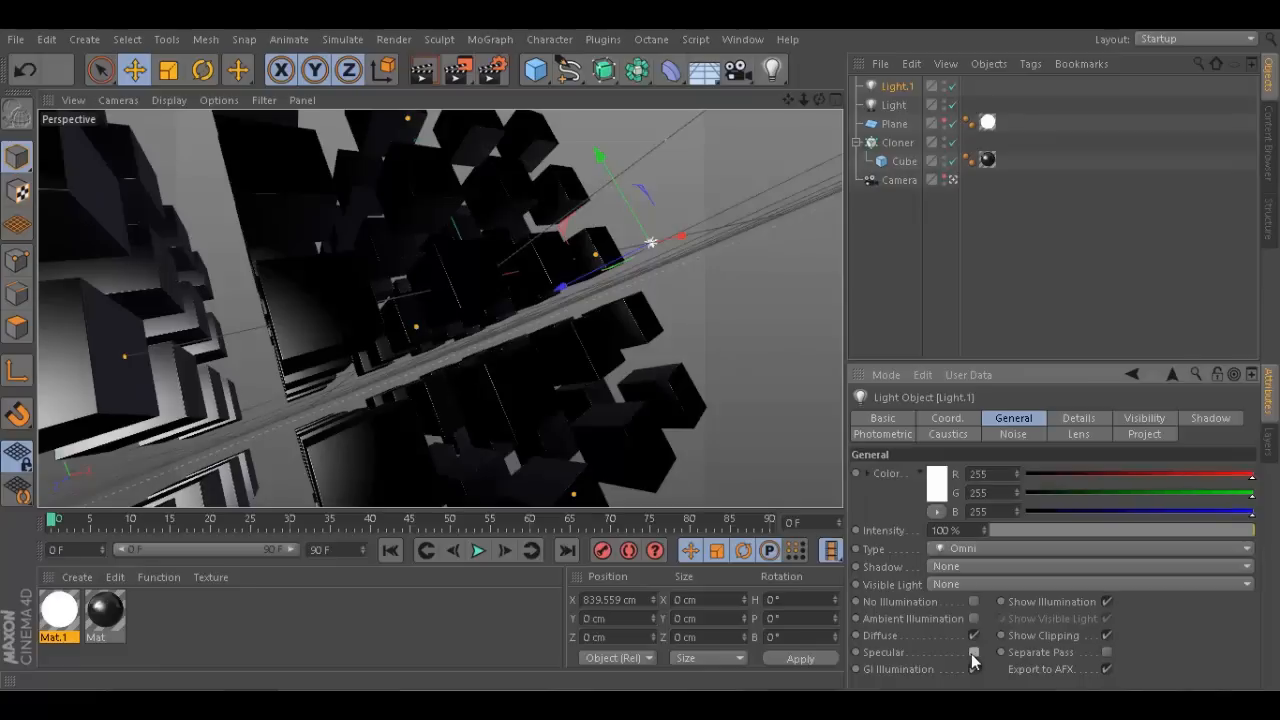
click(1090, 566)
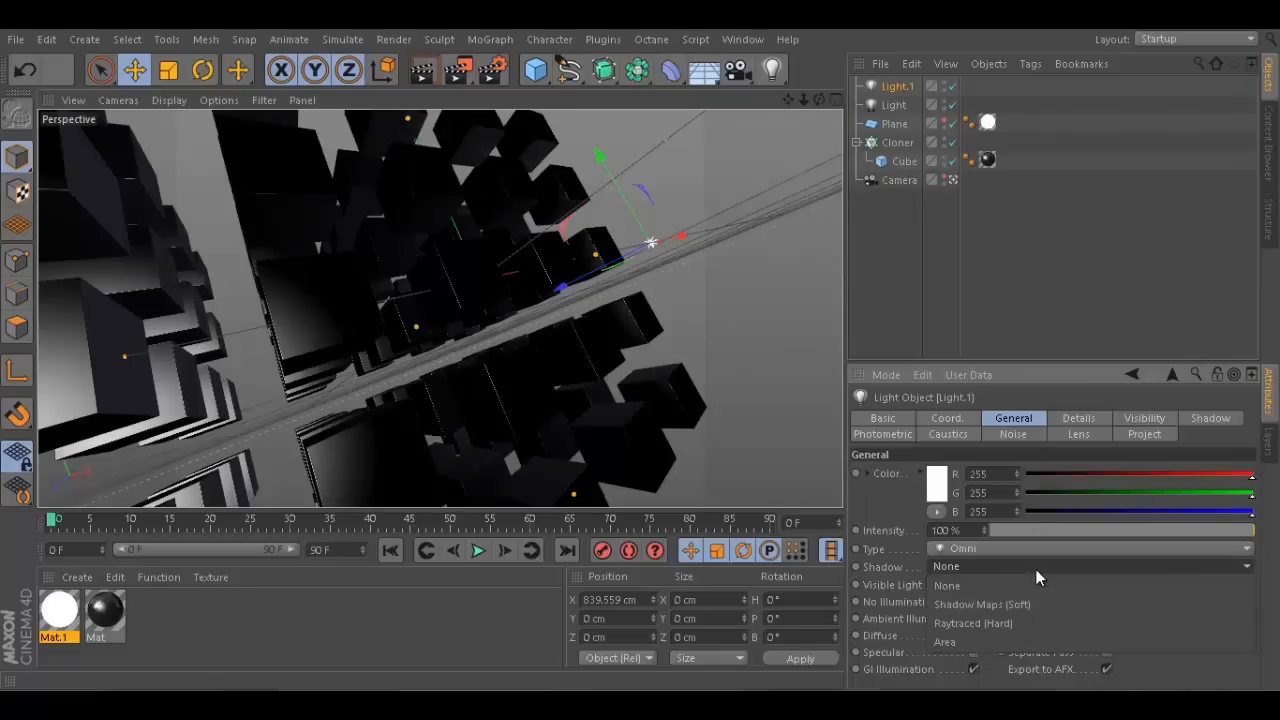
click(1078, 418)
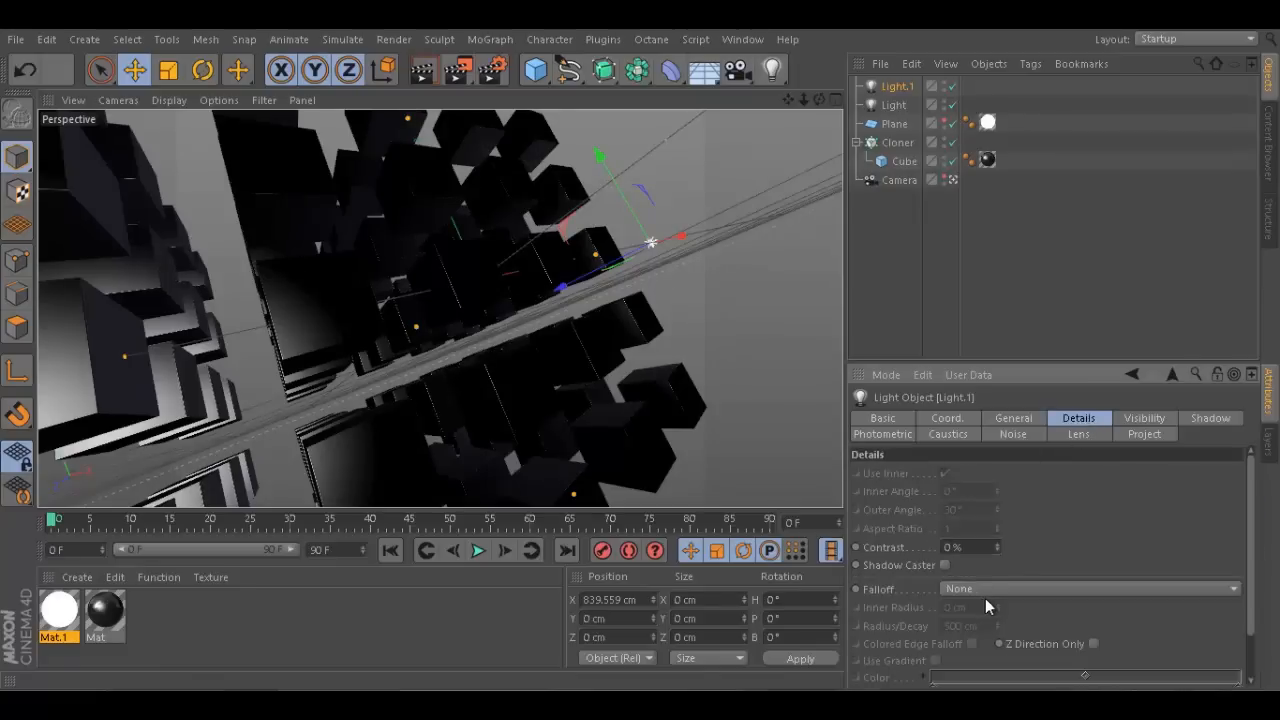
click(1088, 588)
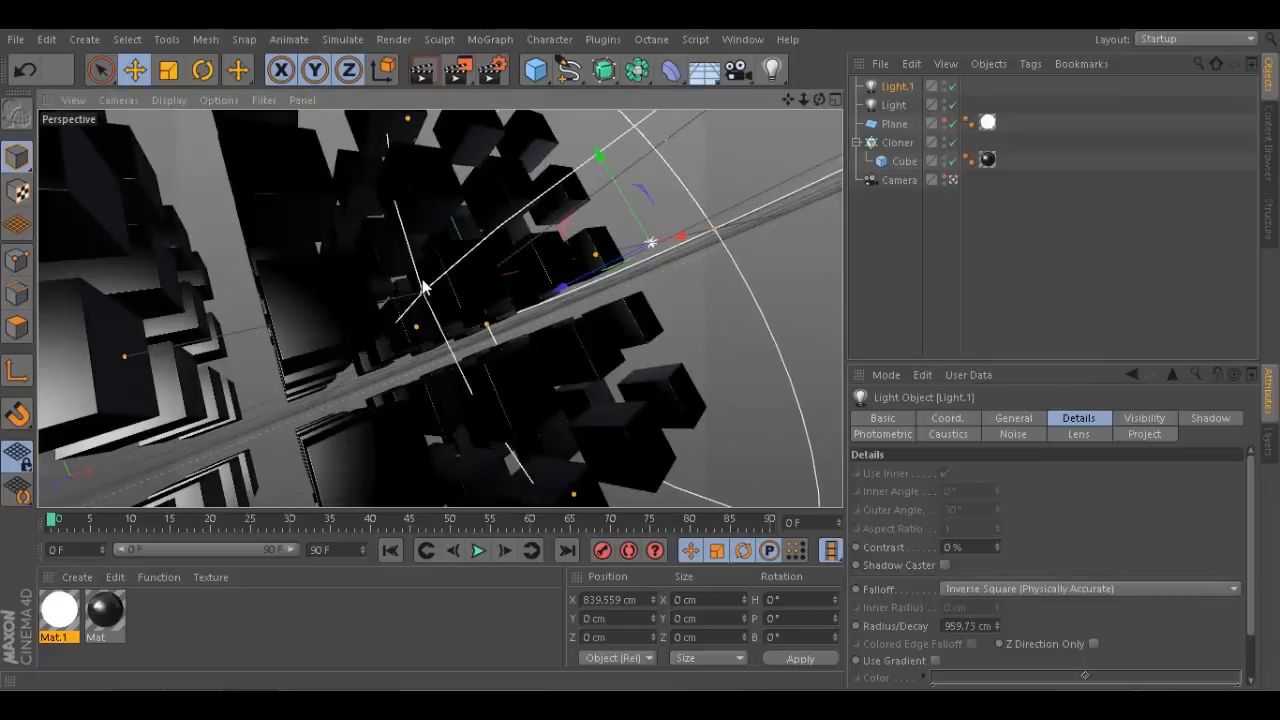
drag(420, 284, 576, 296)
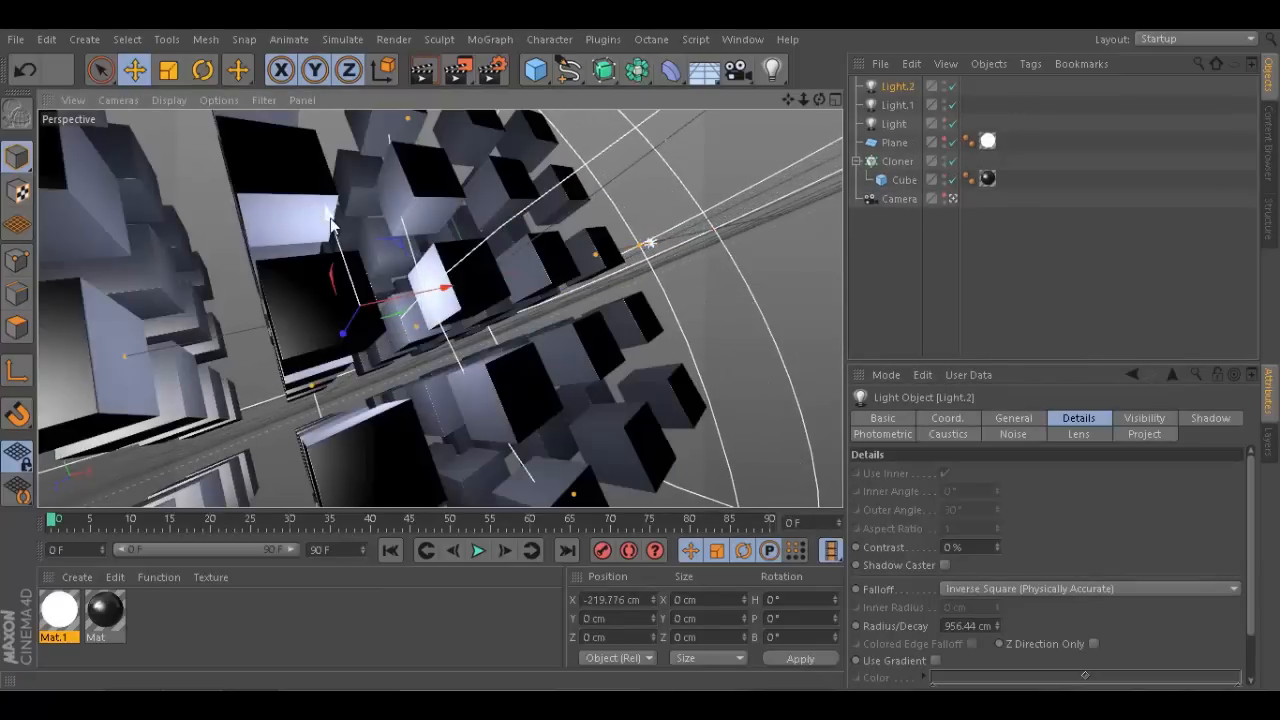
- Place Light.2 and Light.3 around the cube grid, then render the viewport
drag(420, 290, 640, 356)
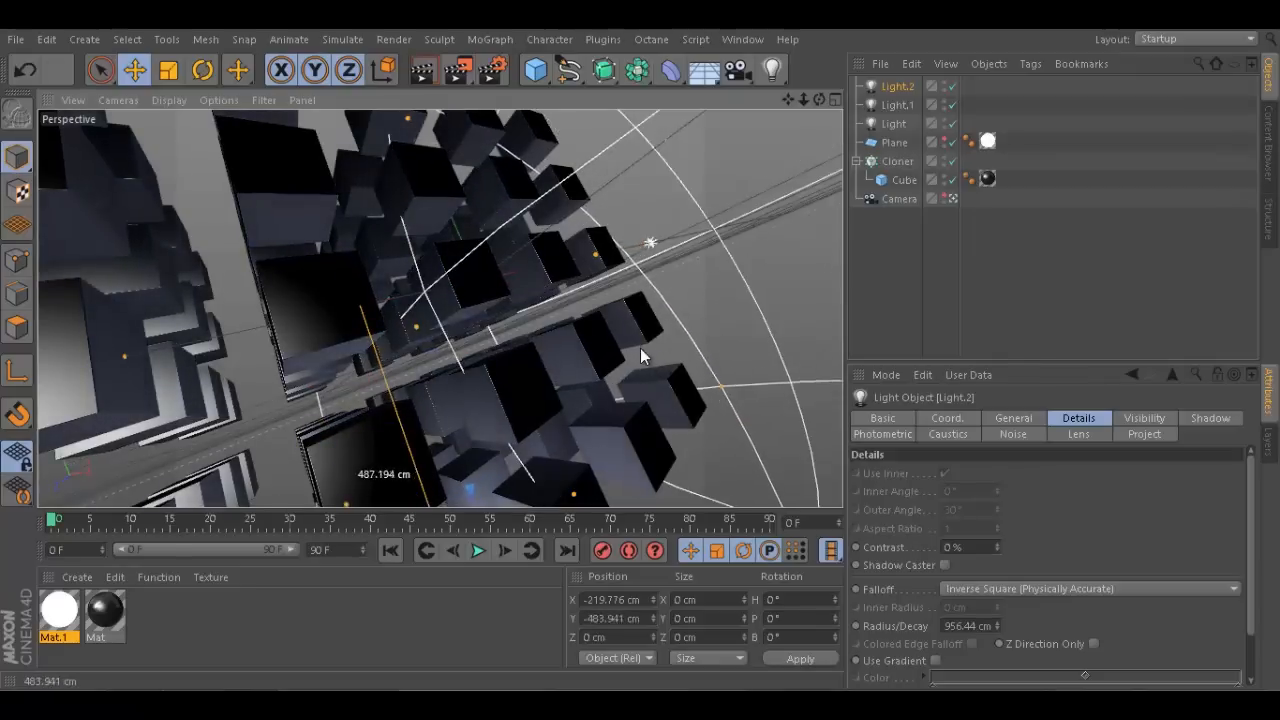
click(900, 198)
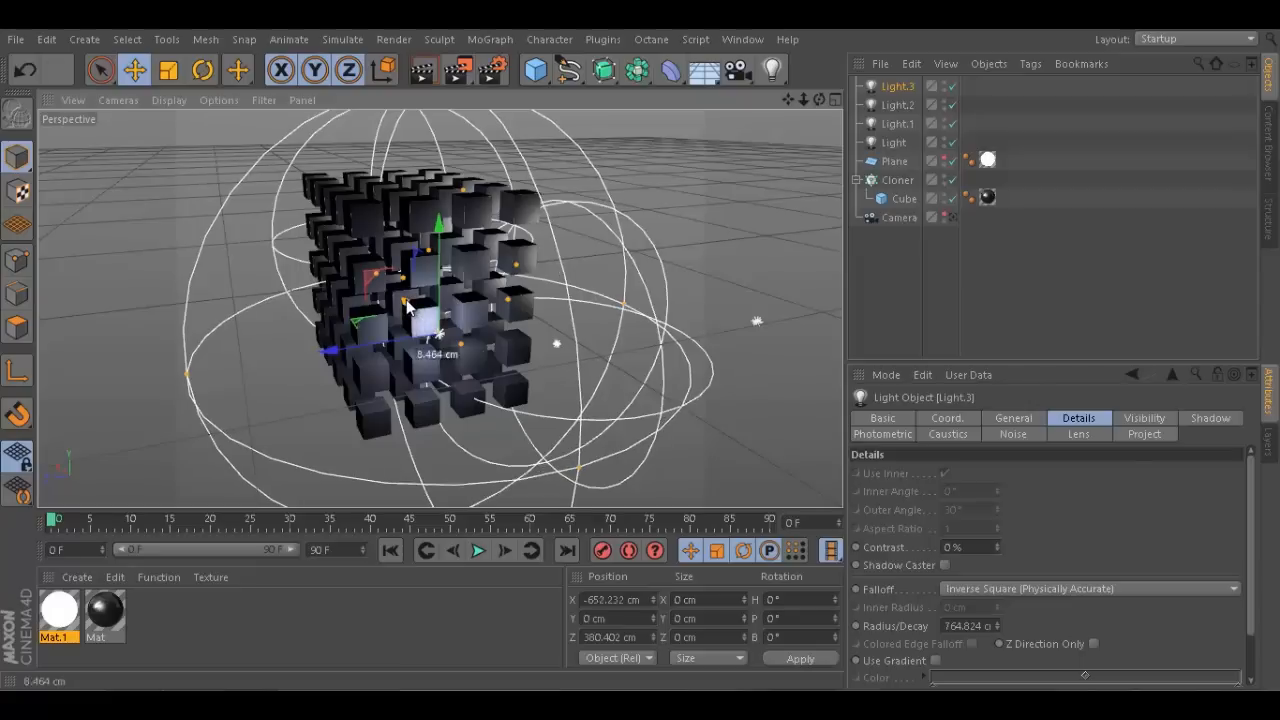
drag(436, 300, 464, 270)
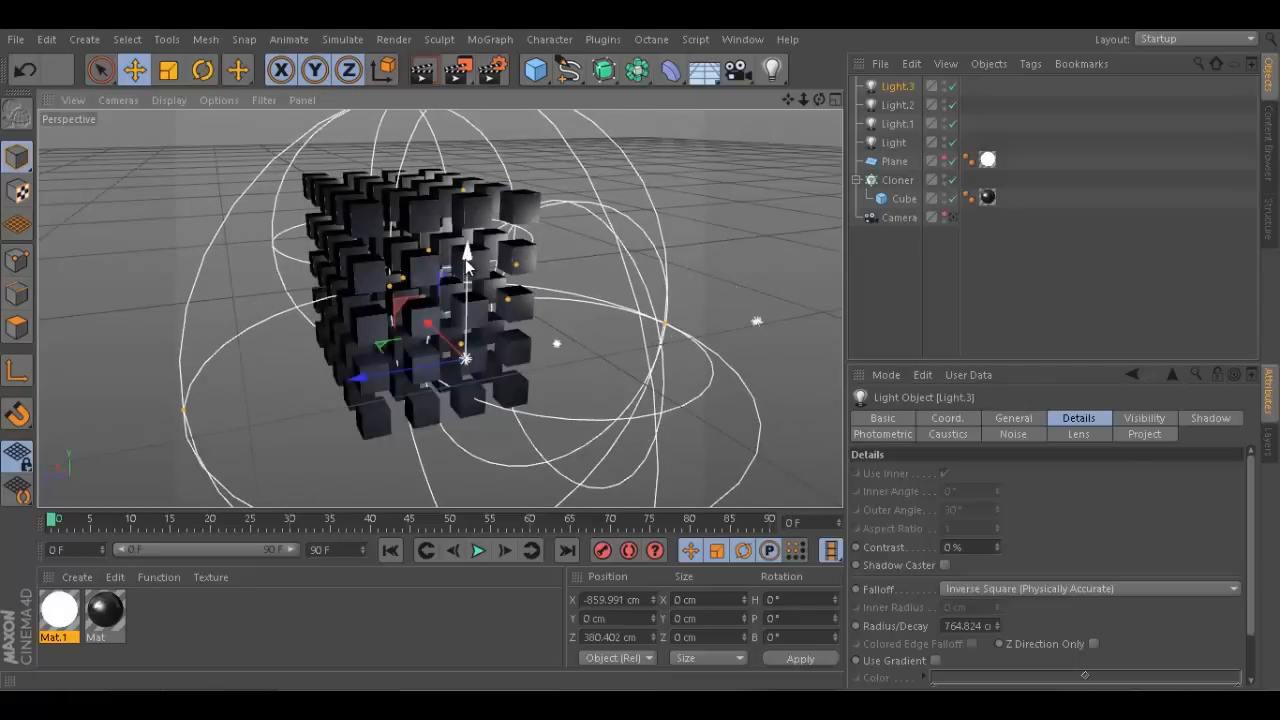
drag(470, 256, 470, 210)
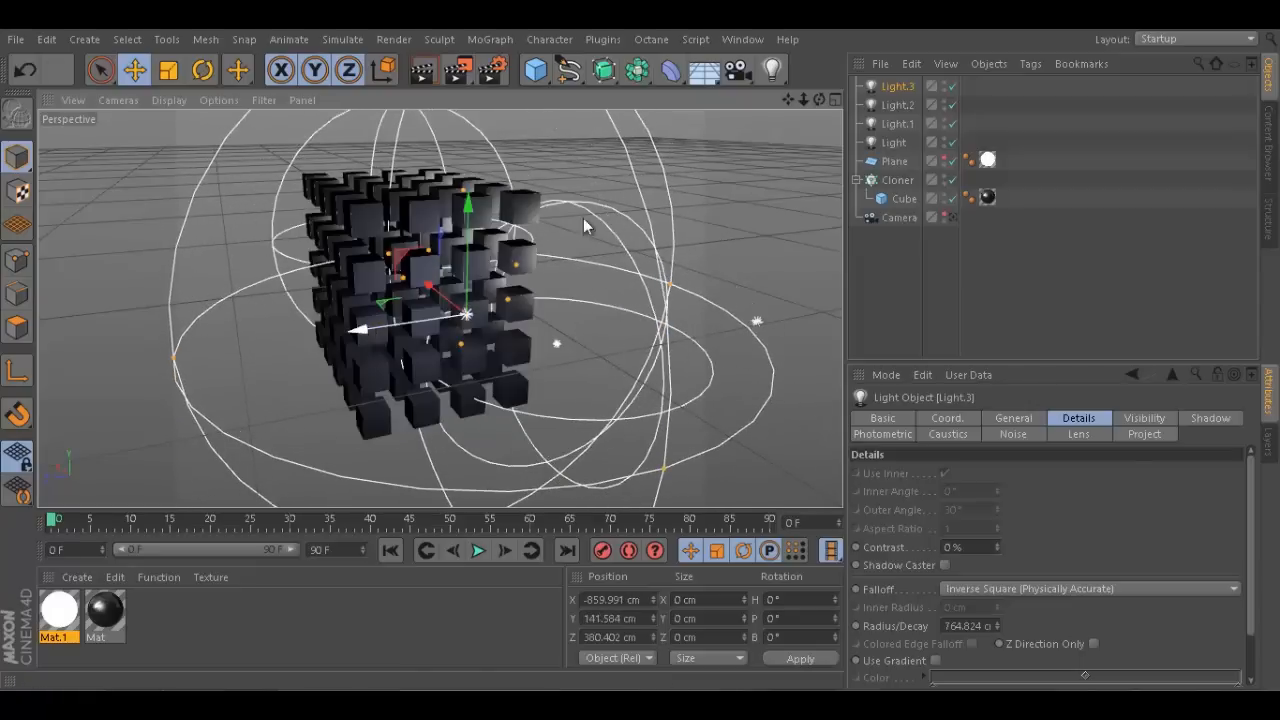
drag(584, 224, 640, 356)
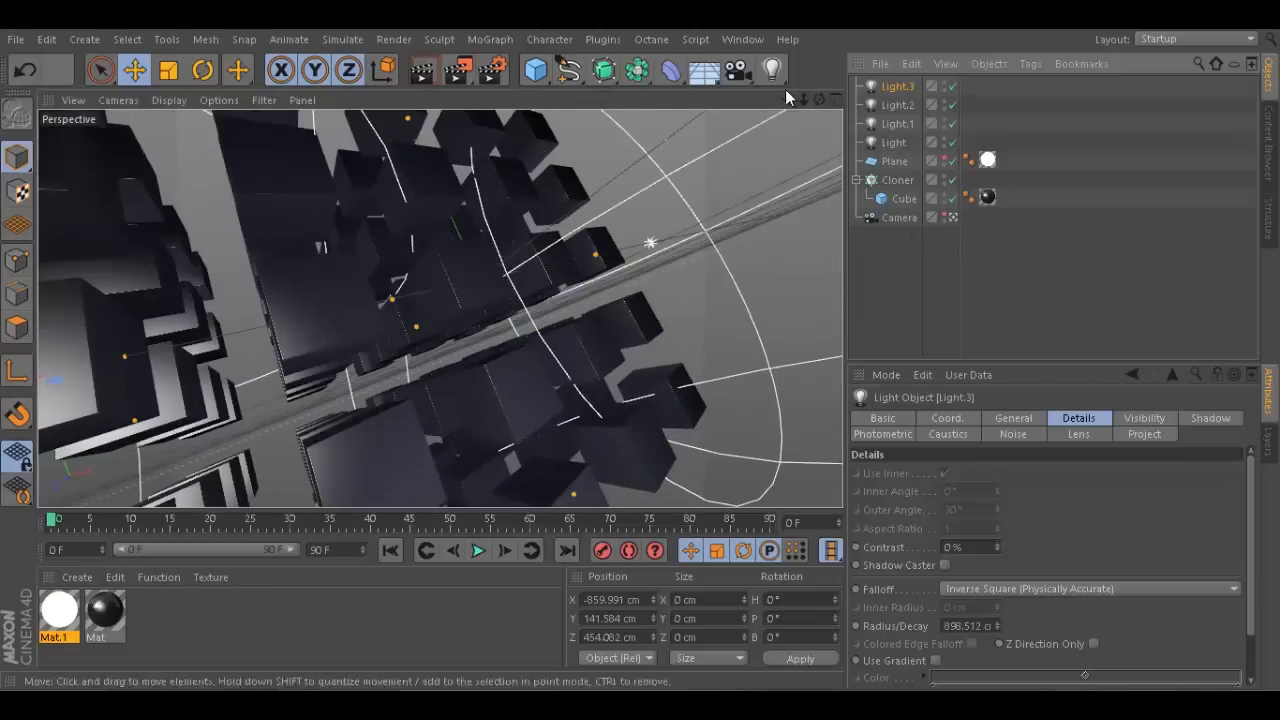
click(424, 70)
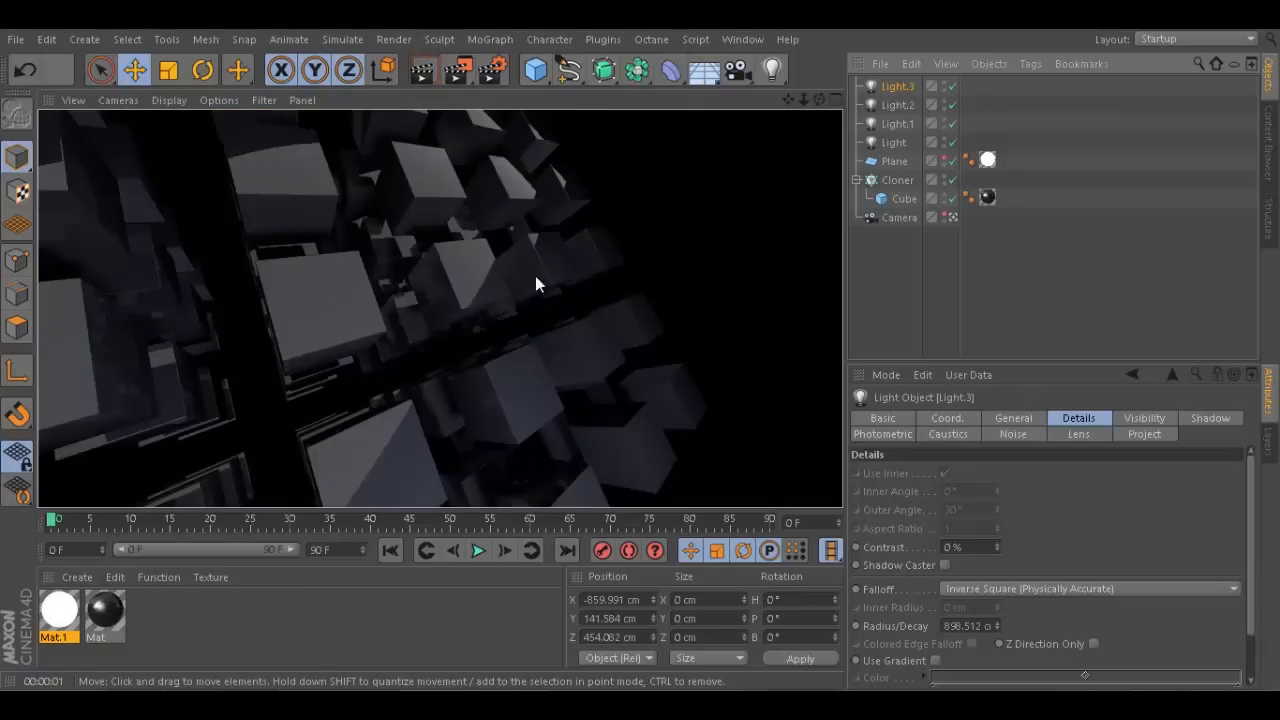
mouse_move(556, 260)
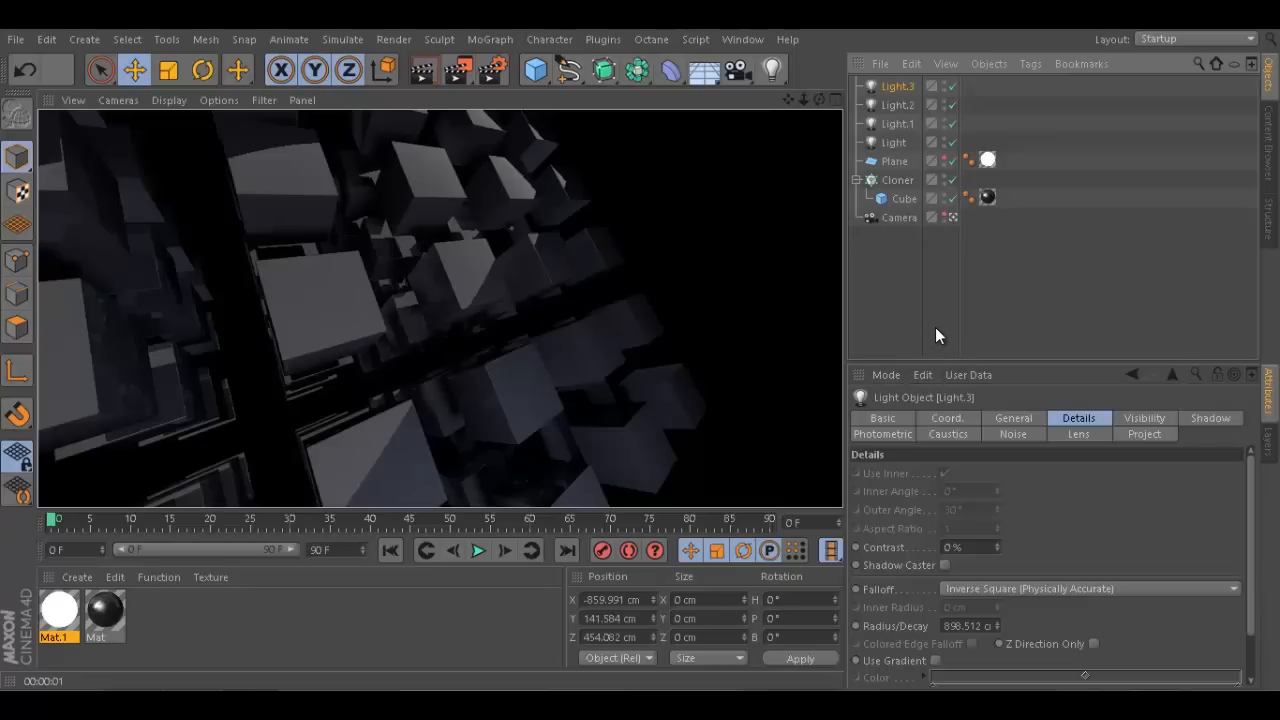
- Open the Environment objects palette after the viewport render finishes
click(704, 70)
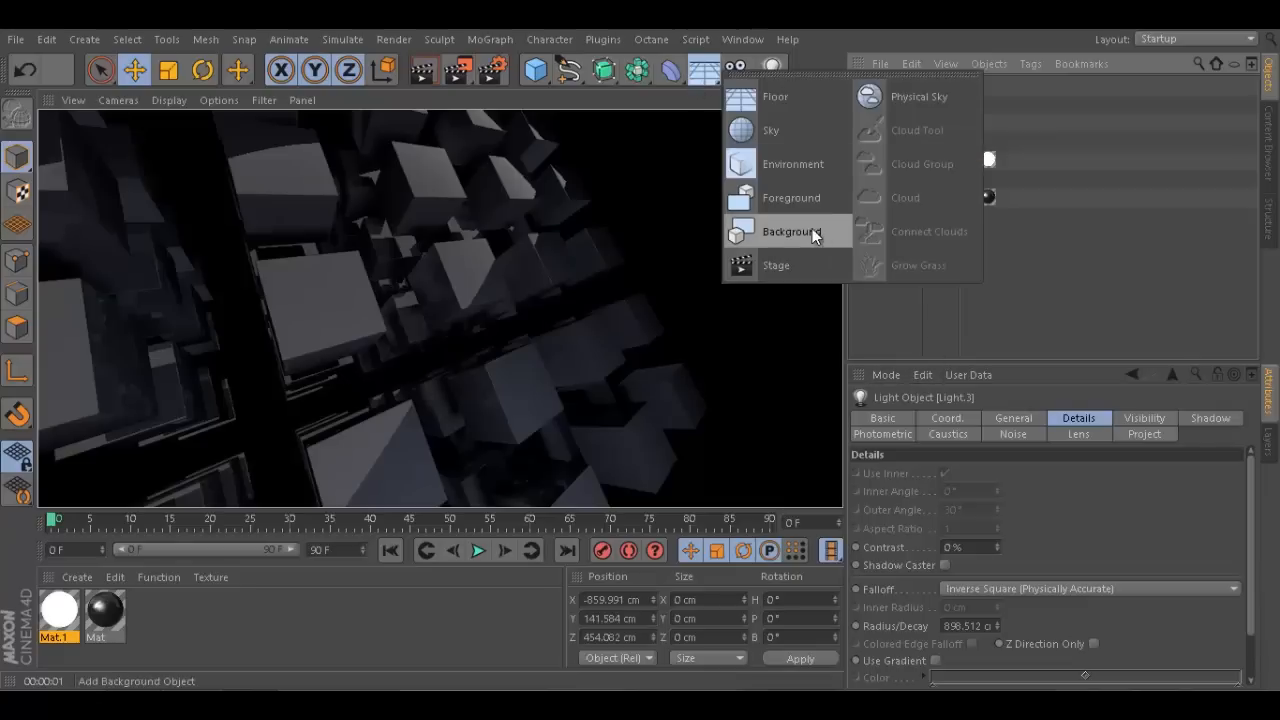
- Add a Background object to the scene and re-render the viewport
click(788, 232)
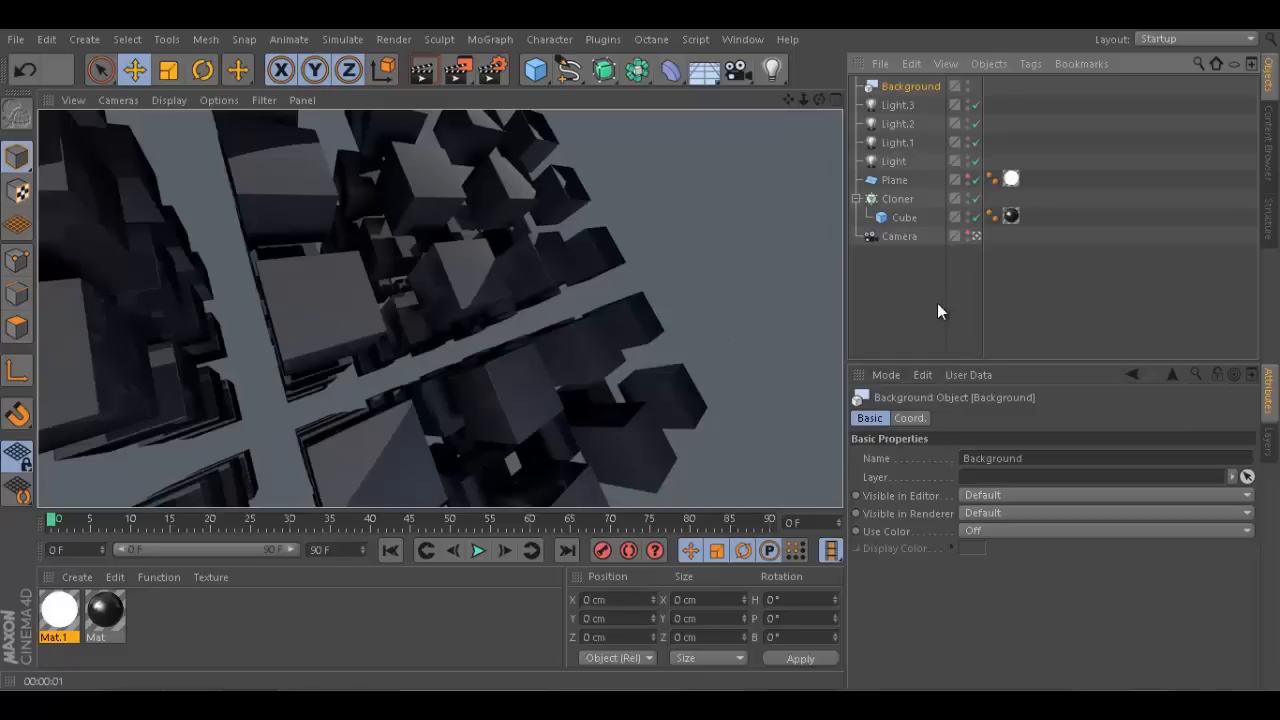
mouse_move(896, 338)
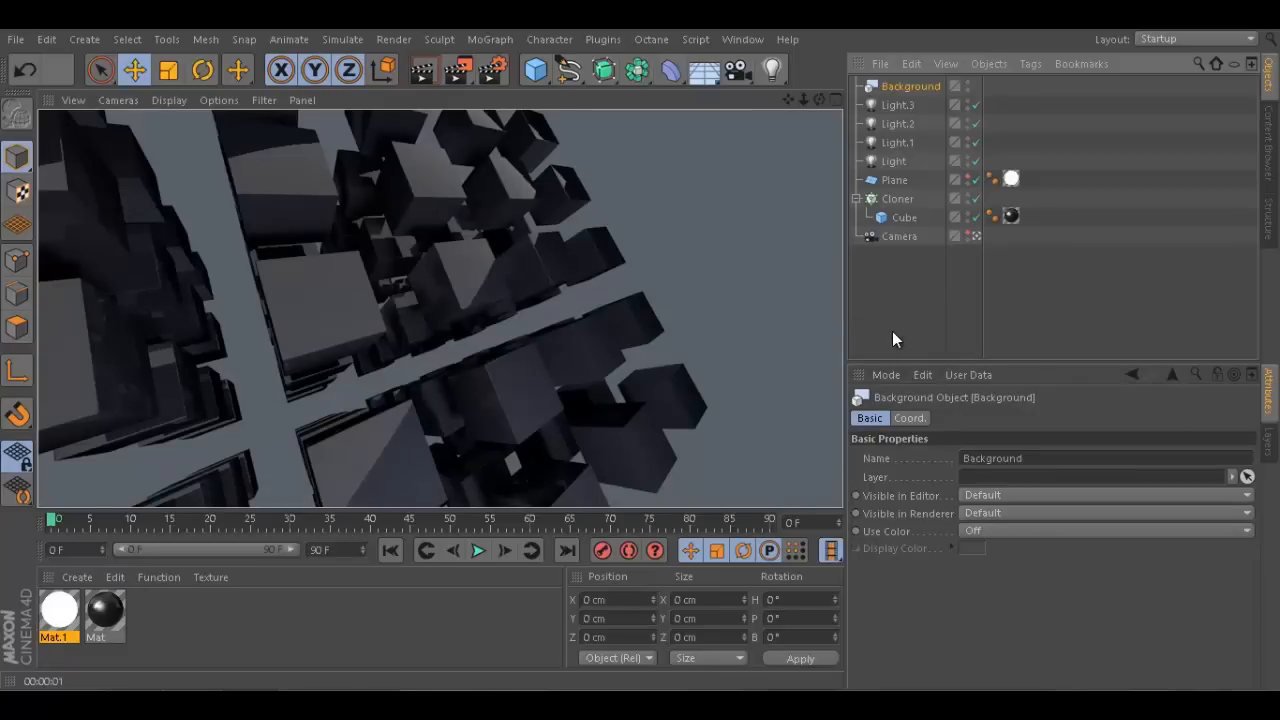
click(896, 104)
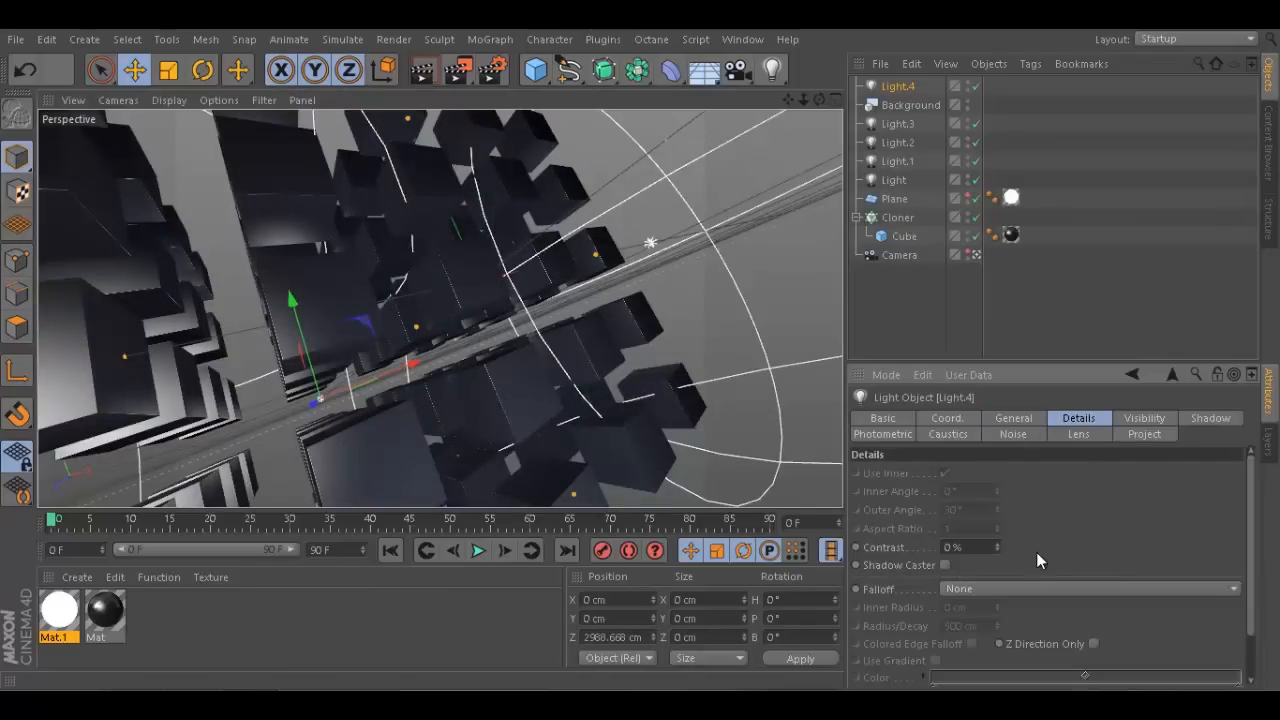
- Give Light.4 Inverse Square (Physically Accurate) falloff and Shadow-Maps (Soft) shadows
click(1088, 588)
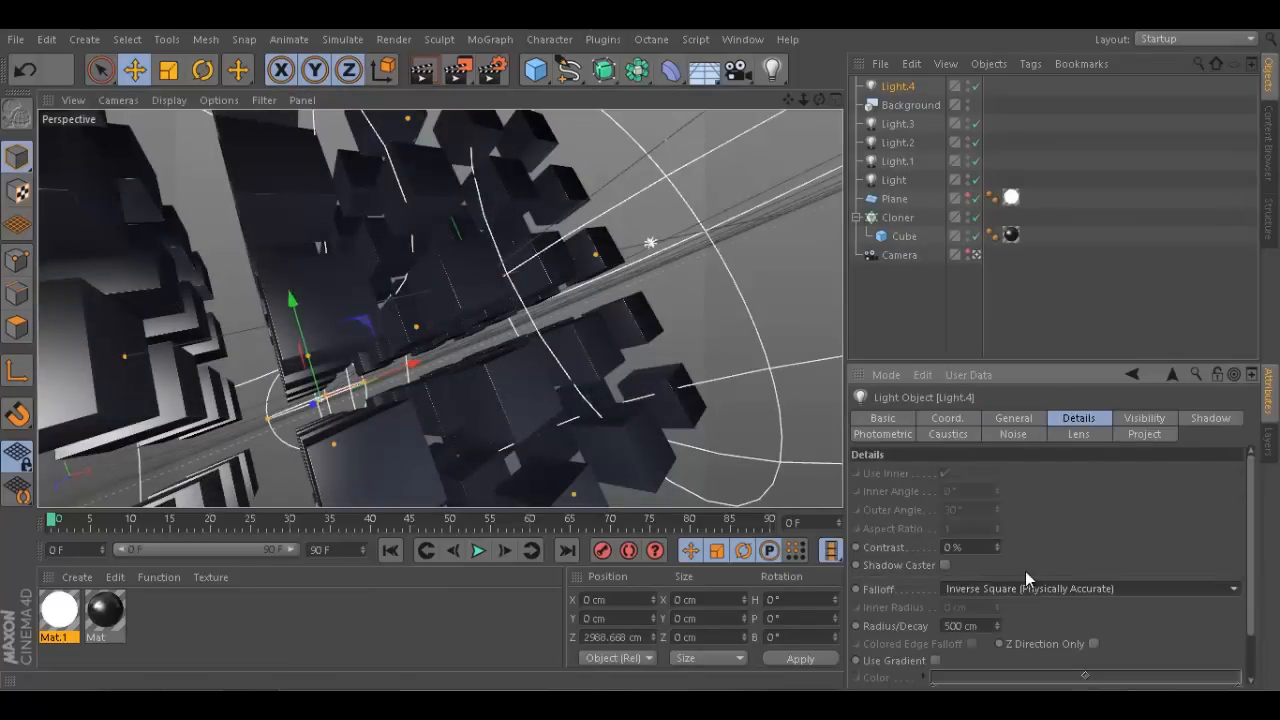
click(1012, 418)
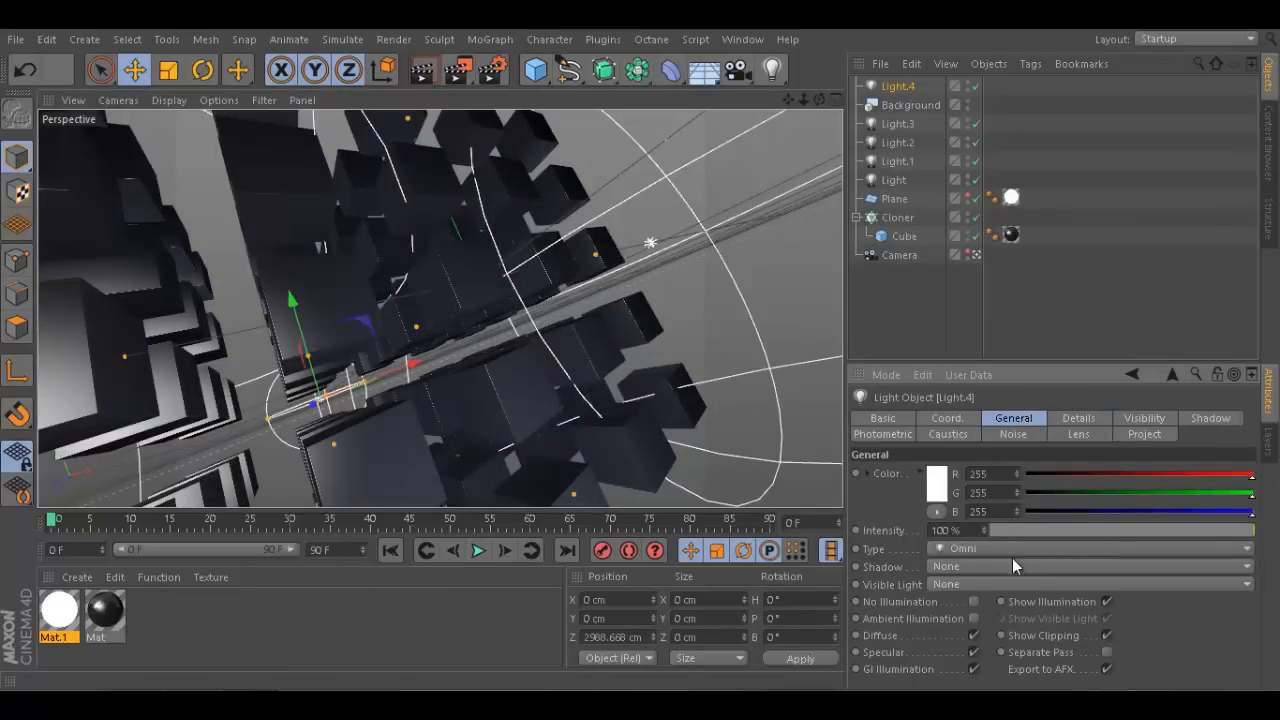
click(1090, 566)
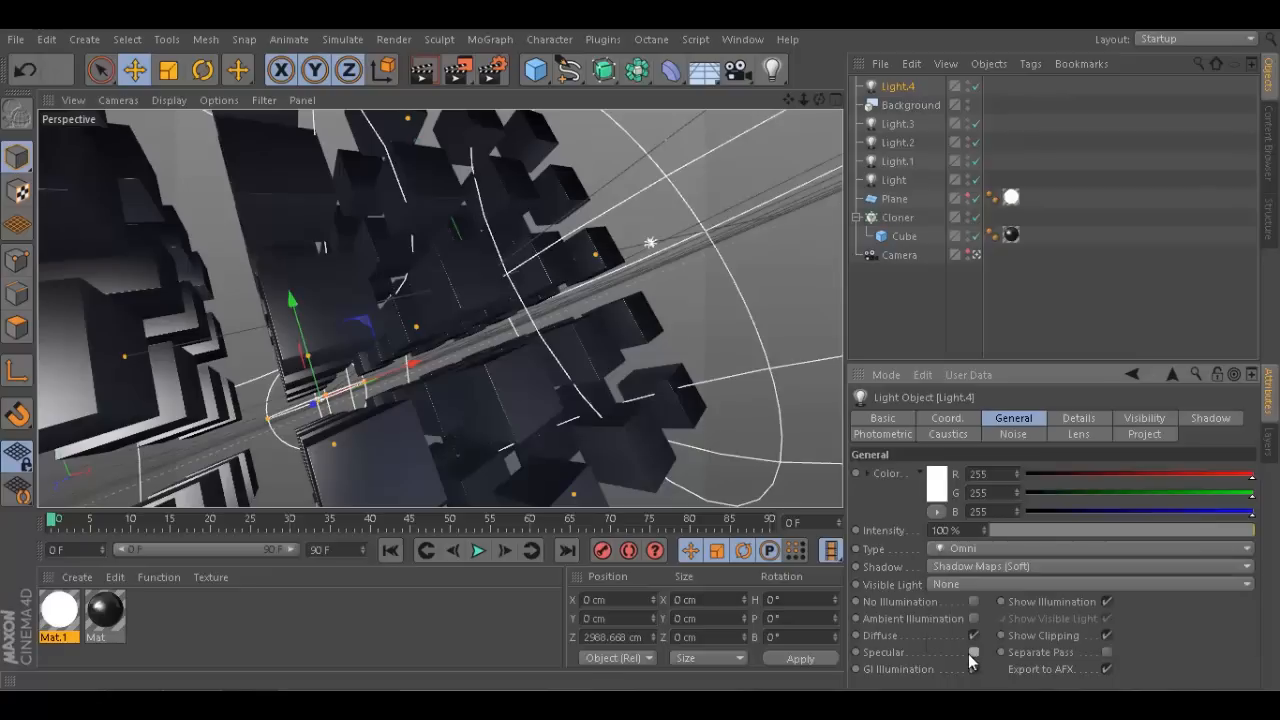